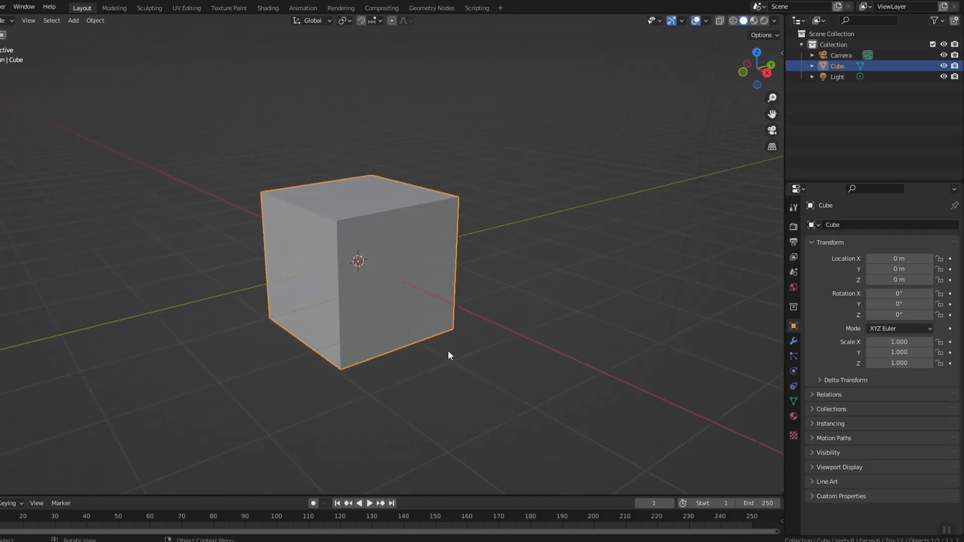
- Add a Subdivision Surface modifier to the default cube with viewport level 4
click(793, 341)
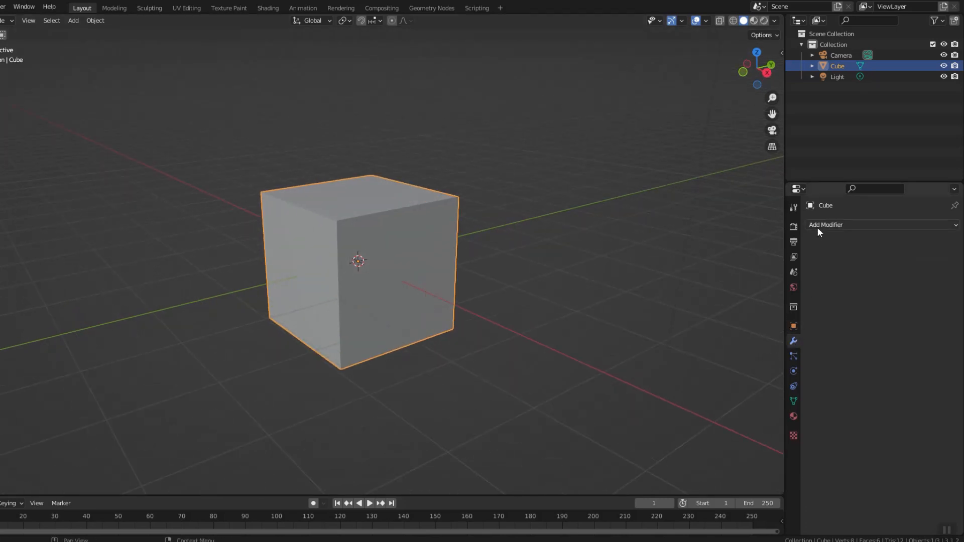
click(825, 224)
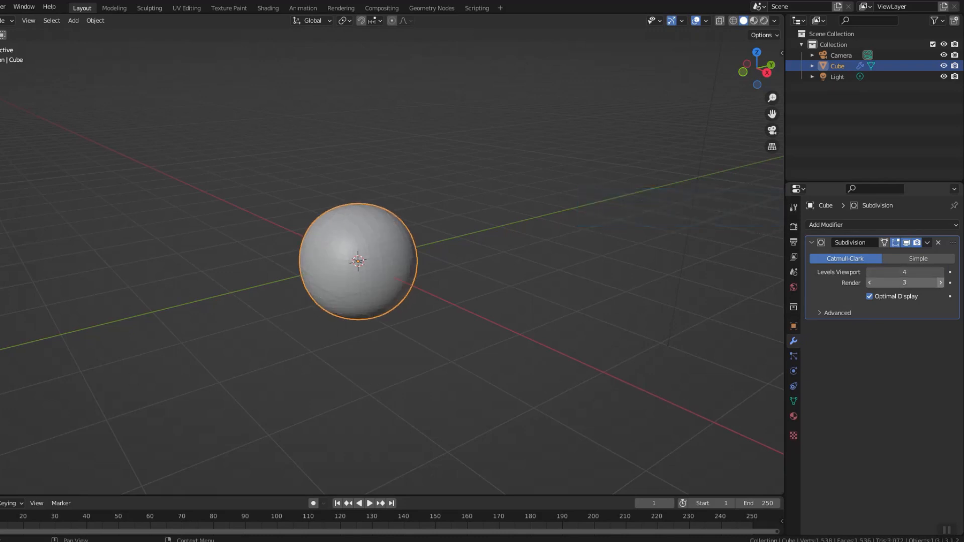
- In face Edit Mode, shrink the bottom face, remove the top, and add loop cuts
key(Tab)
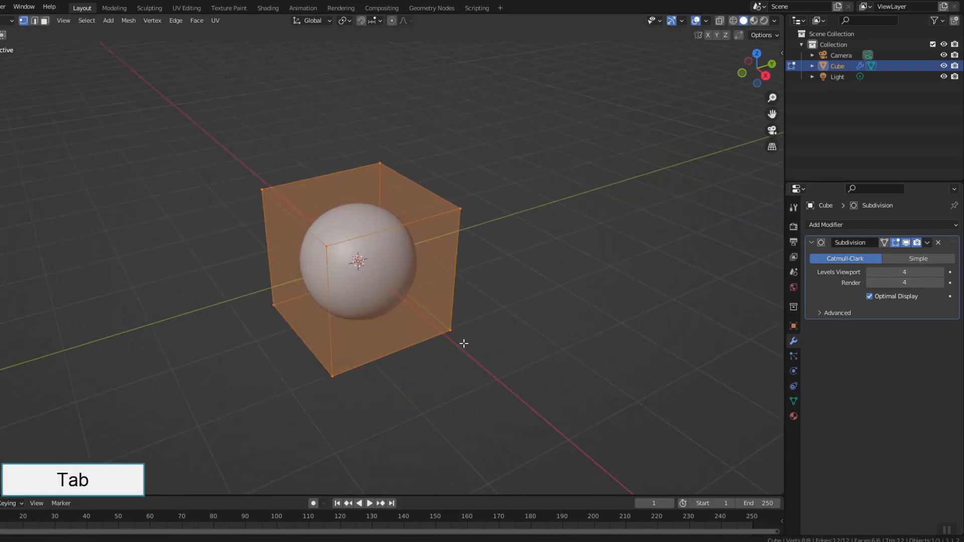
key(3)
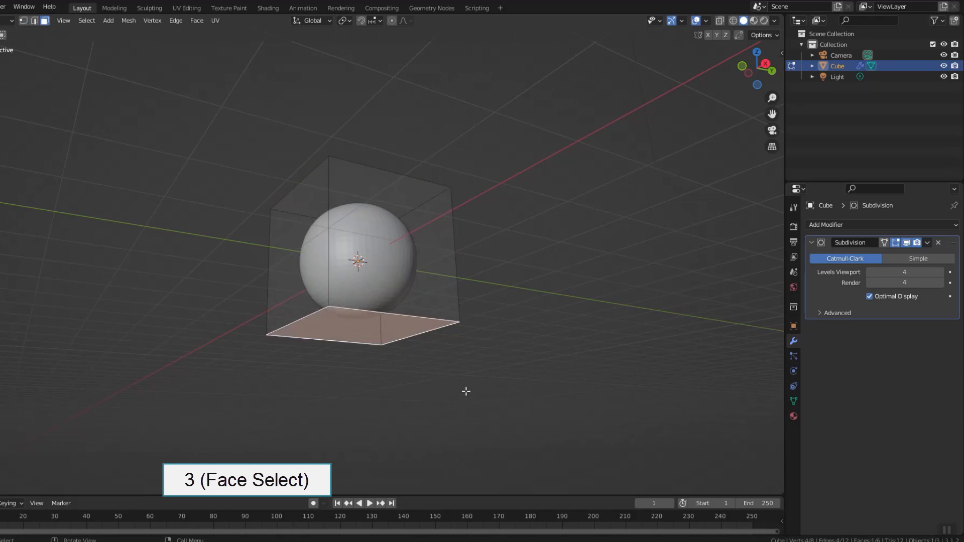
key(s)
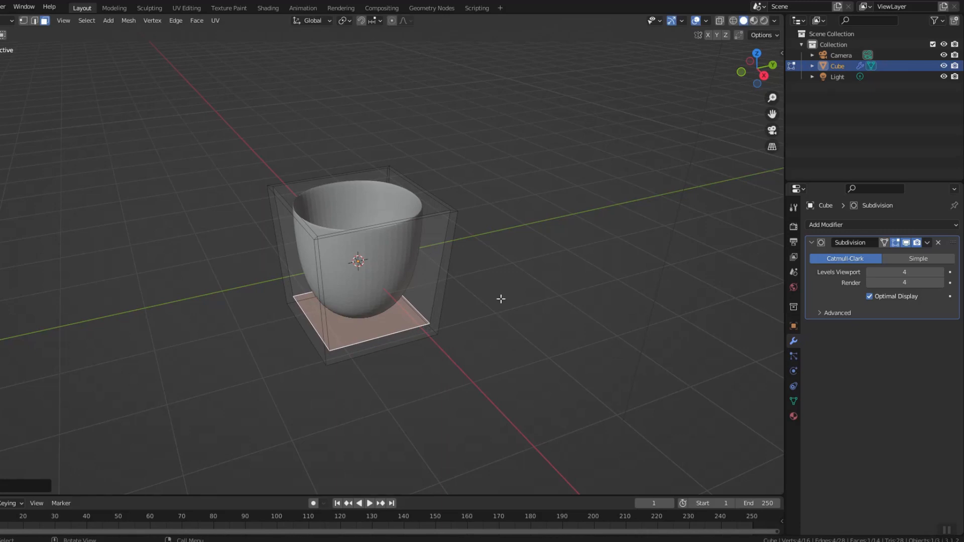
key(ctrl+r)
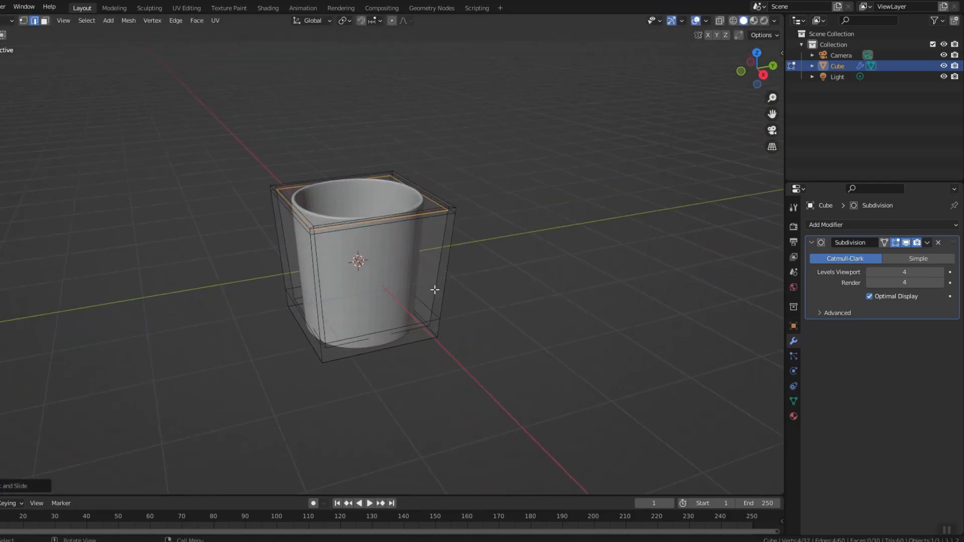
key(ctrl+r)
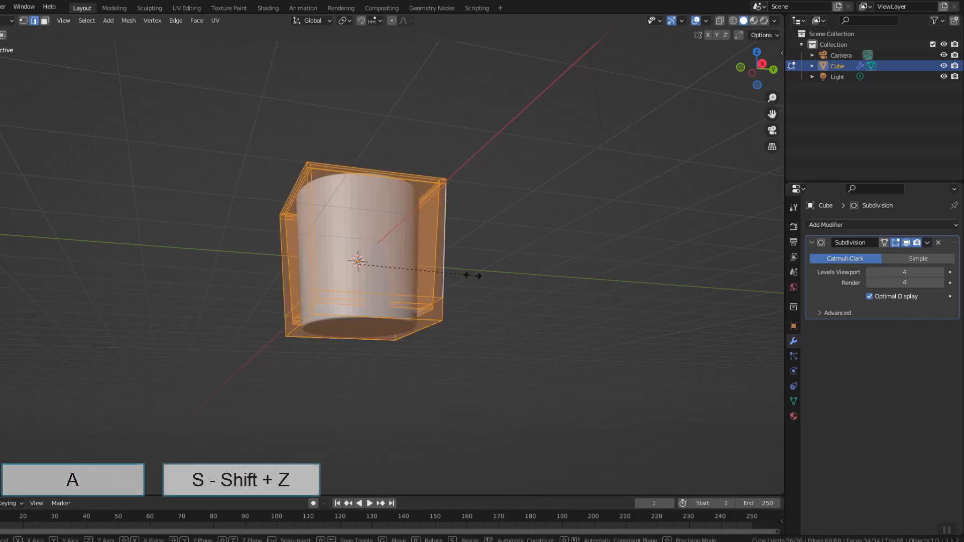
- Scale the pot on X and Y only, check it in Object Mode, then resume face editing
key(Tab)
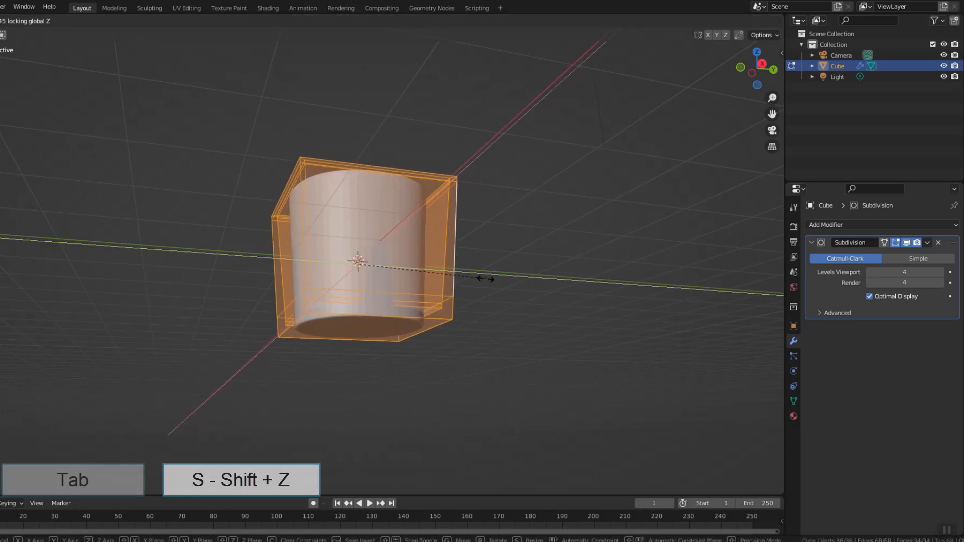
key(Tab)
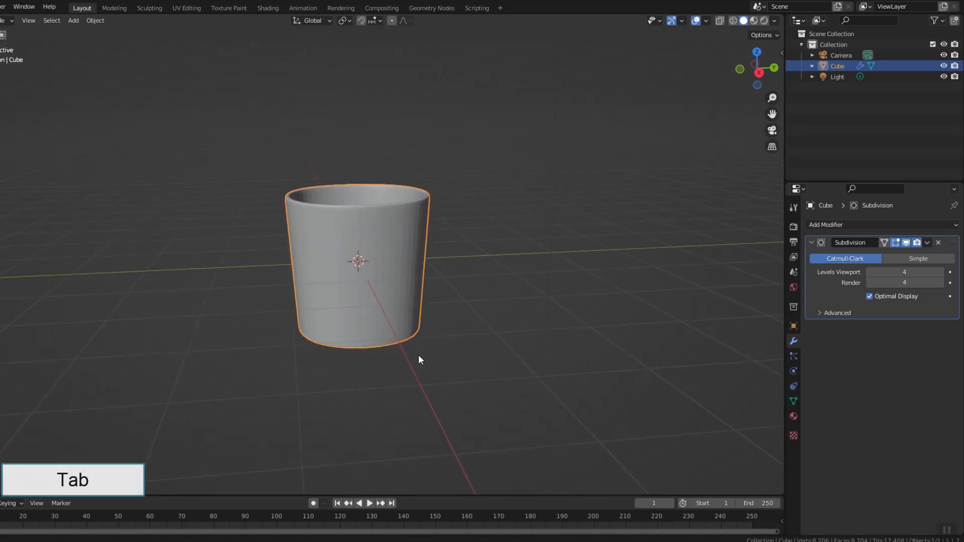
key(3)
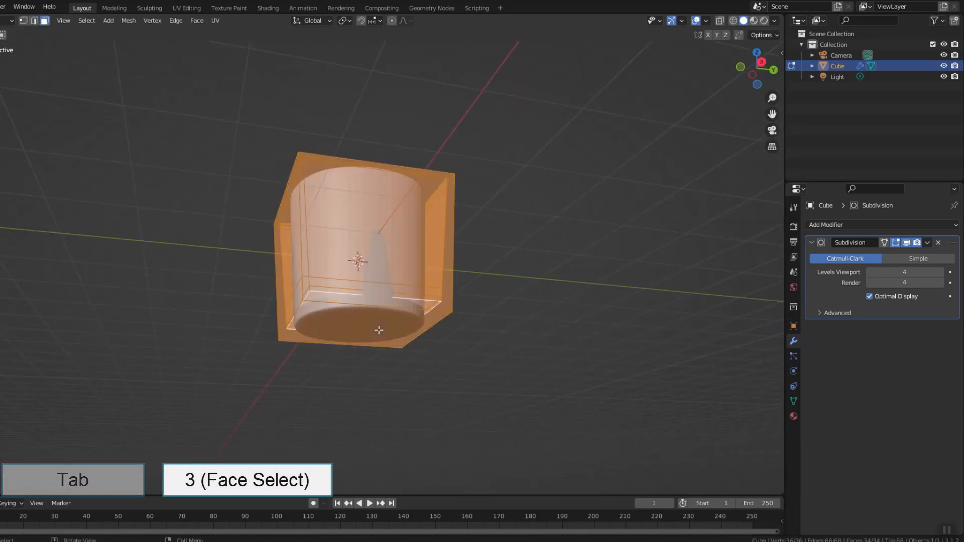
- Duplicate the inner bottom face, separate it as Cube.001, and apply its Subdivision modifier
key(shift+d)
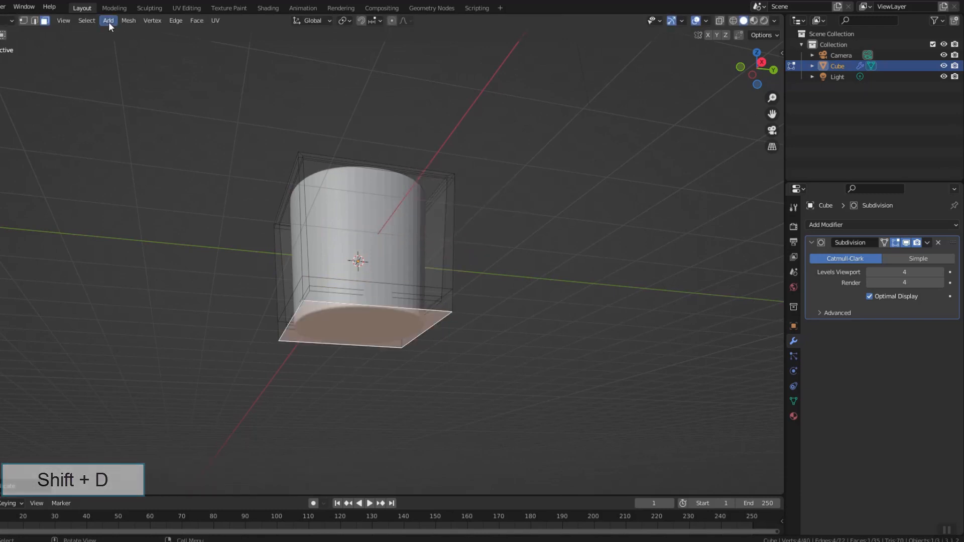
click(128, 20)
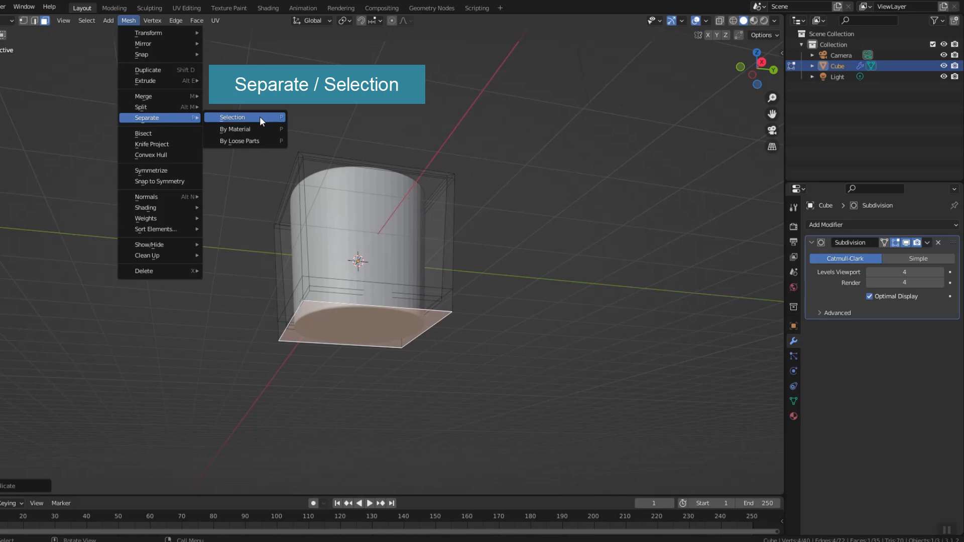
click(233, 117)
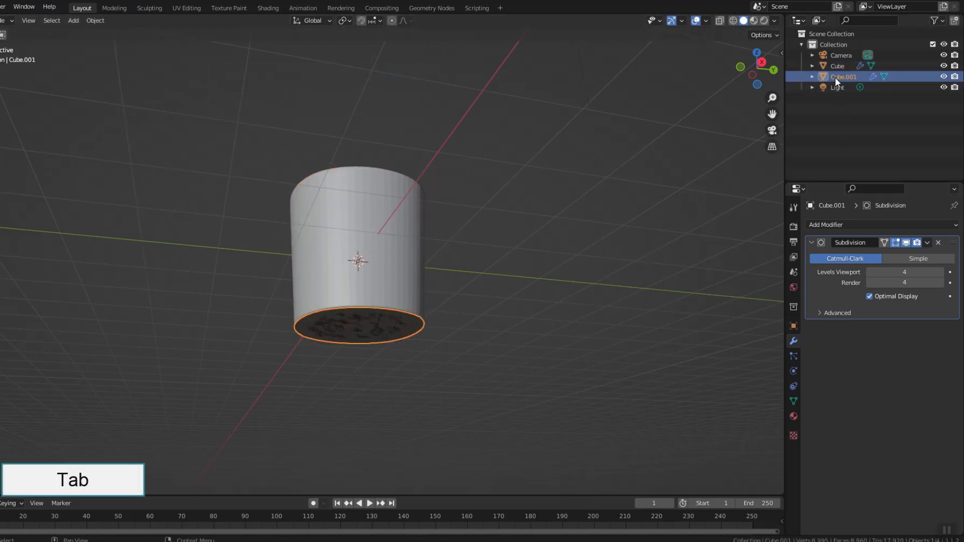
click(926, 243)
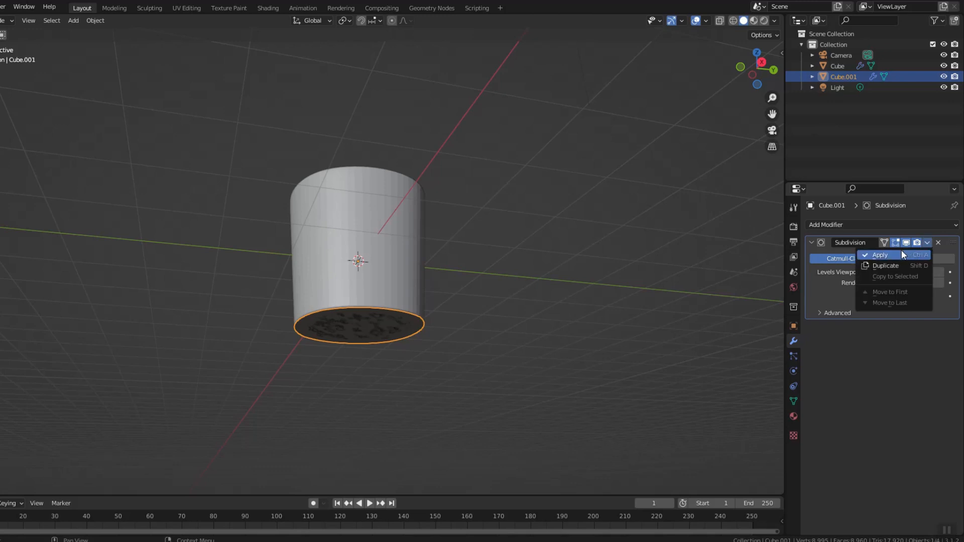
click(878, 255)
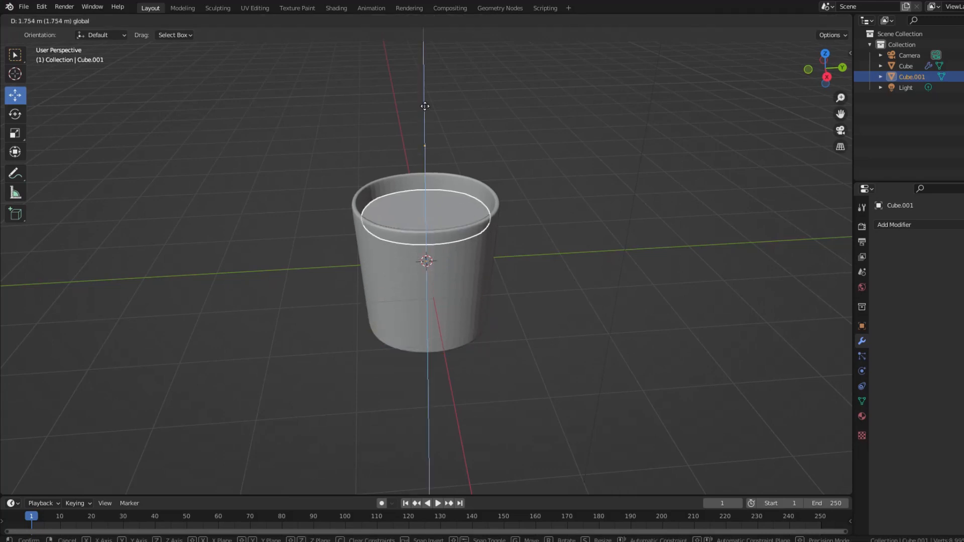
- Subdivide the soil disc's whole mesh with 3 cuts
key(Tab)
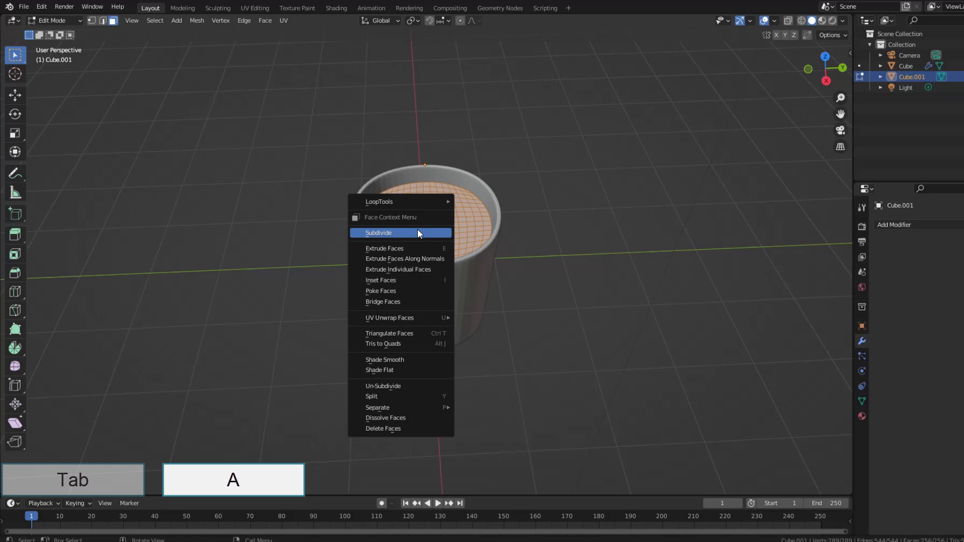
click(378, 232)
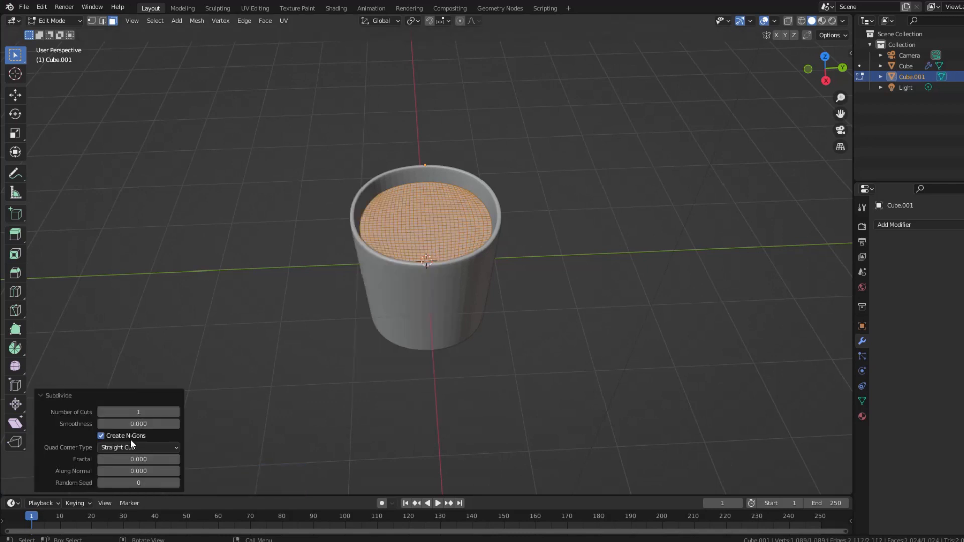
drag(110, 412, 142, 412)
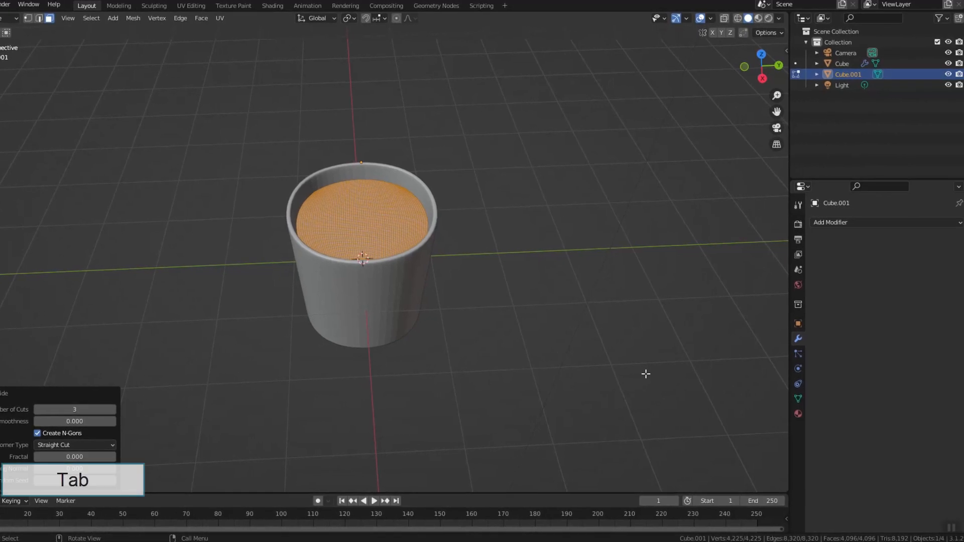
- Give the soil disc a Displace modifier with a finer Clouds texture of size 0.15
click(860, 222)
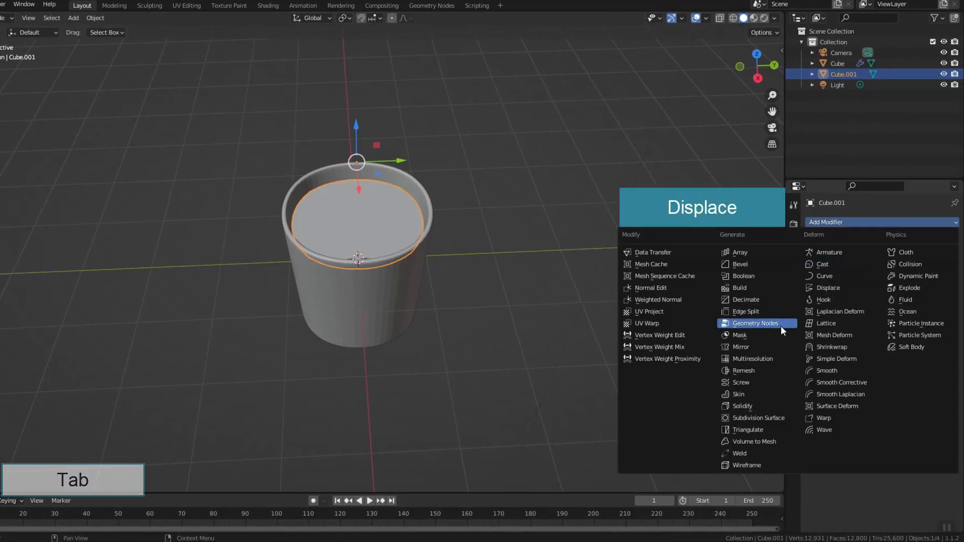
click(827, 287)
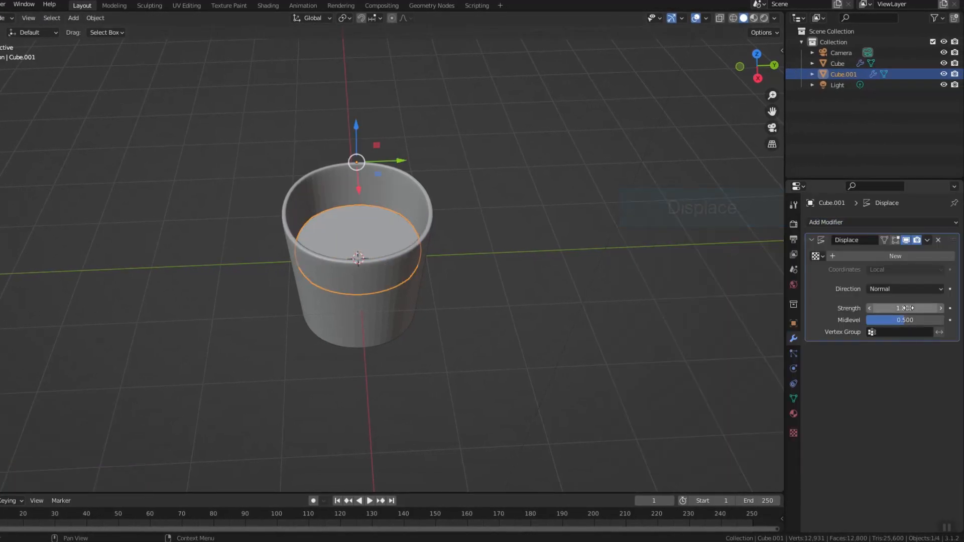
drag(903, 308, 892, 307)
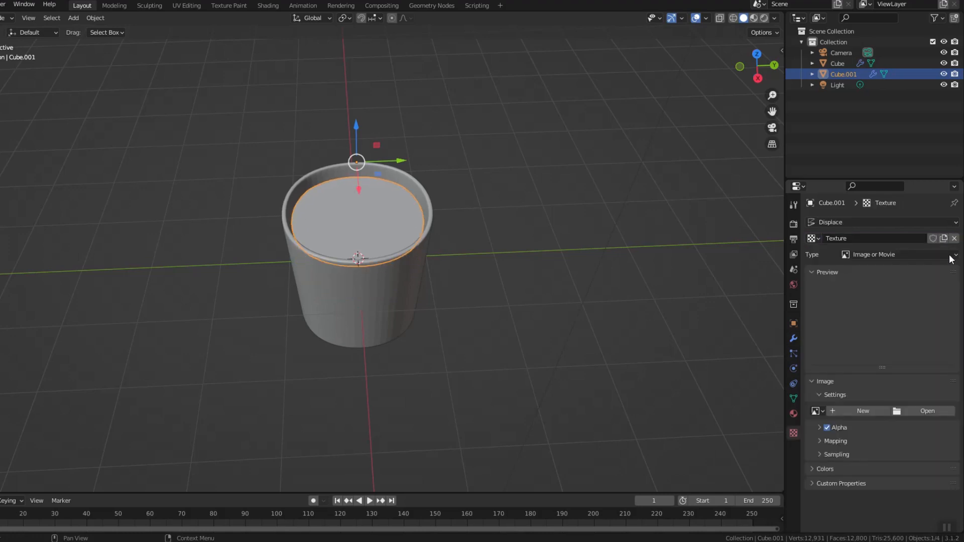
click(891, 254)
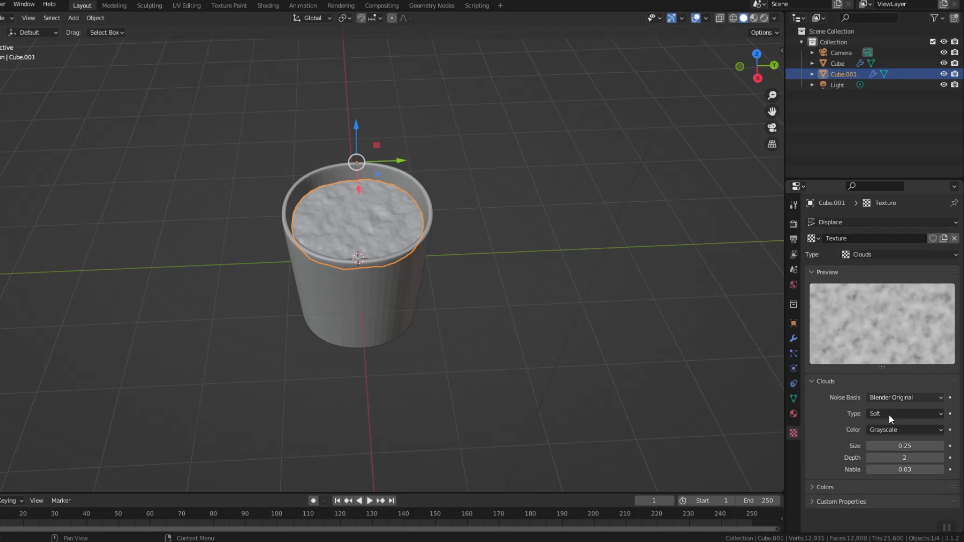
drag(915, 446, 897, 445)
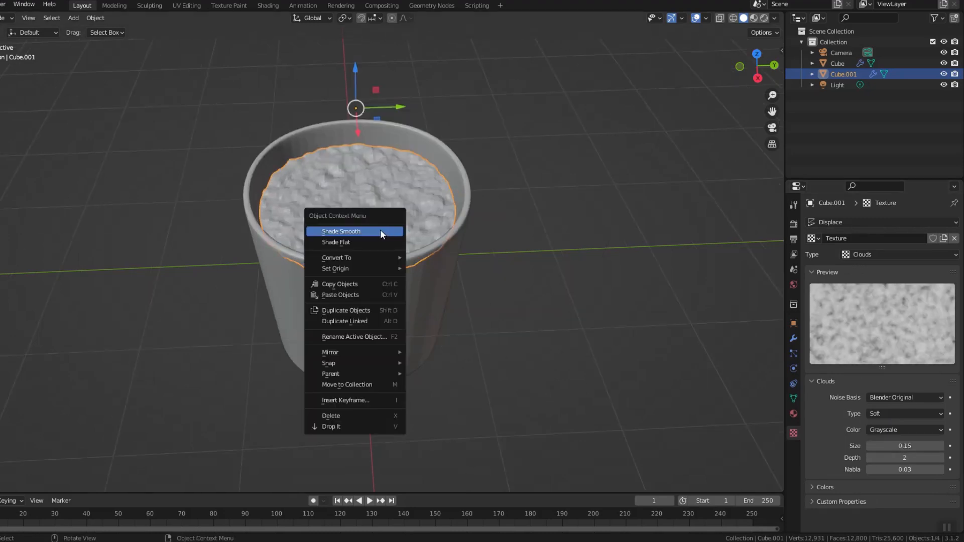
- Enlarge the soil disc to meet the pot walls and set its origin to geometry
key(s)
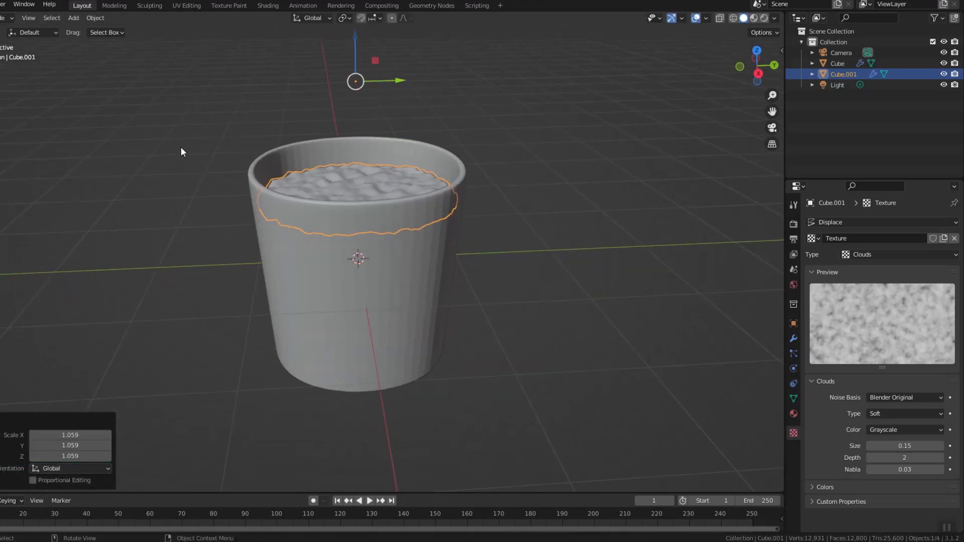
click(94, 18)
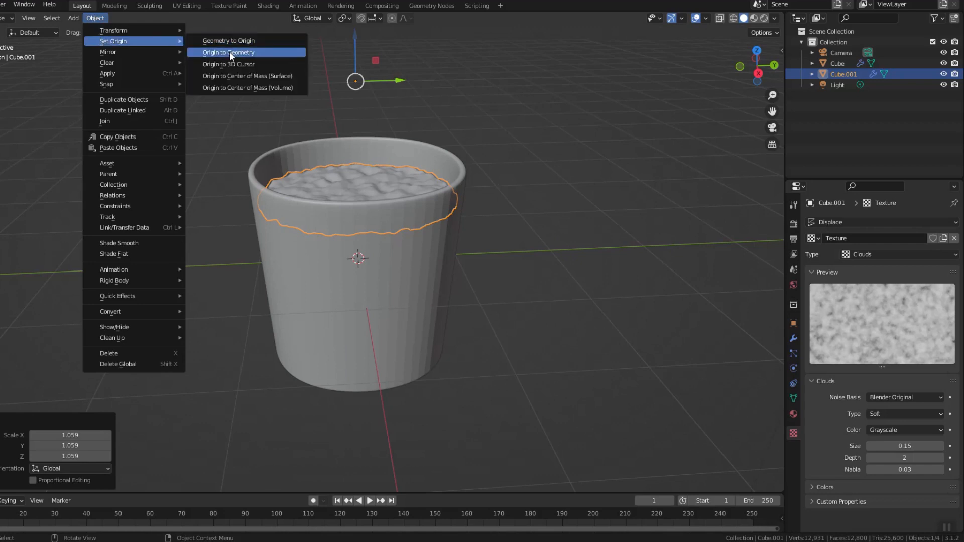
click(228, 51)
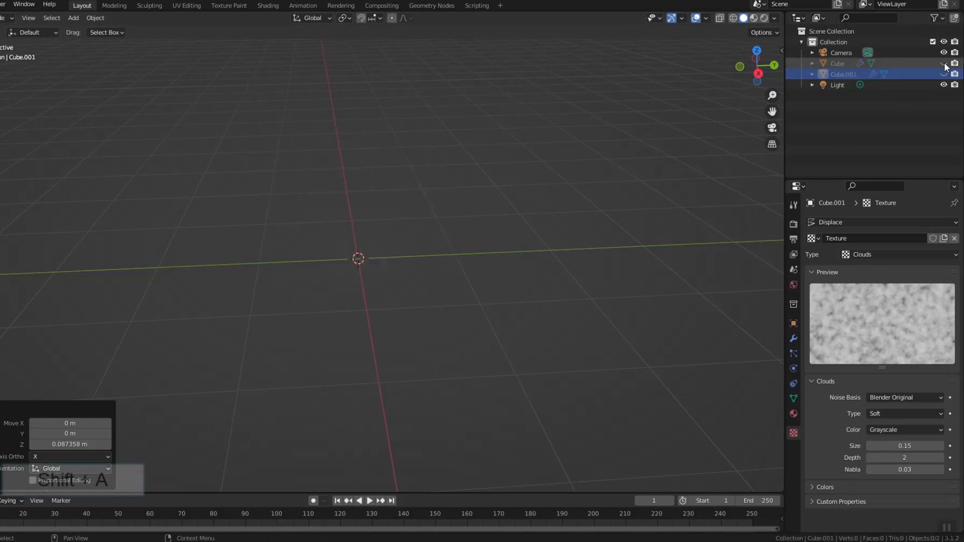
- Add a new cube to the scene and enter Edit Mode on it
key(shift+a)
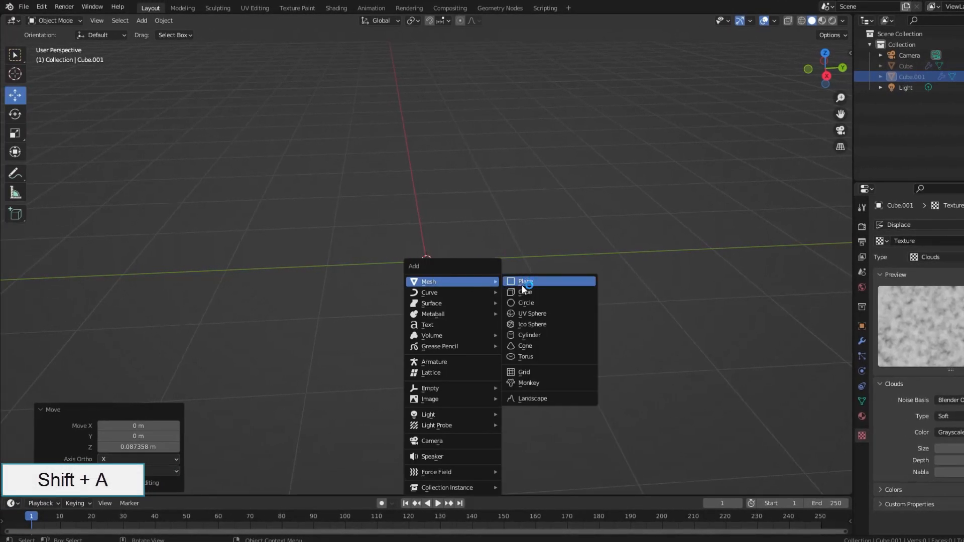
click(523, 293)
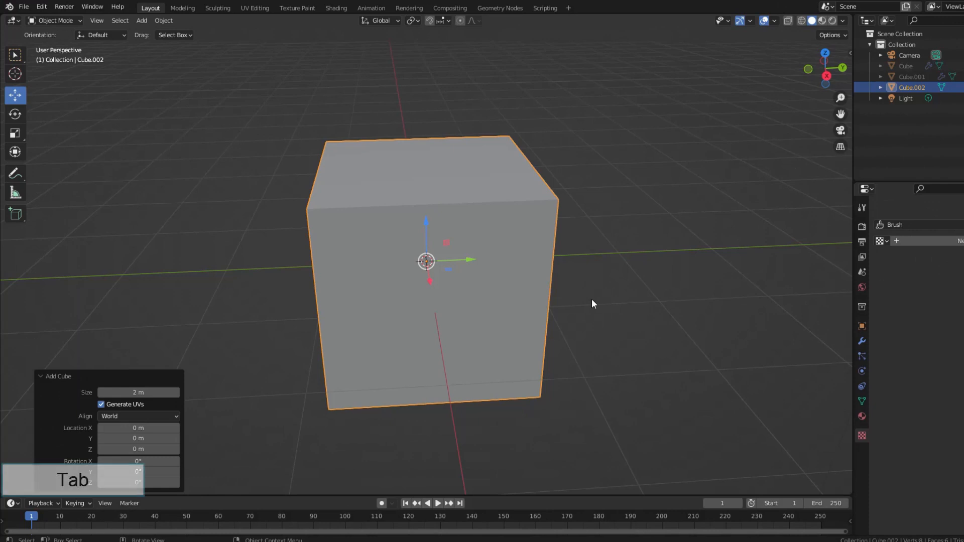
key(Tab)
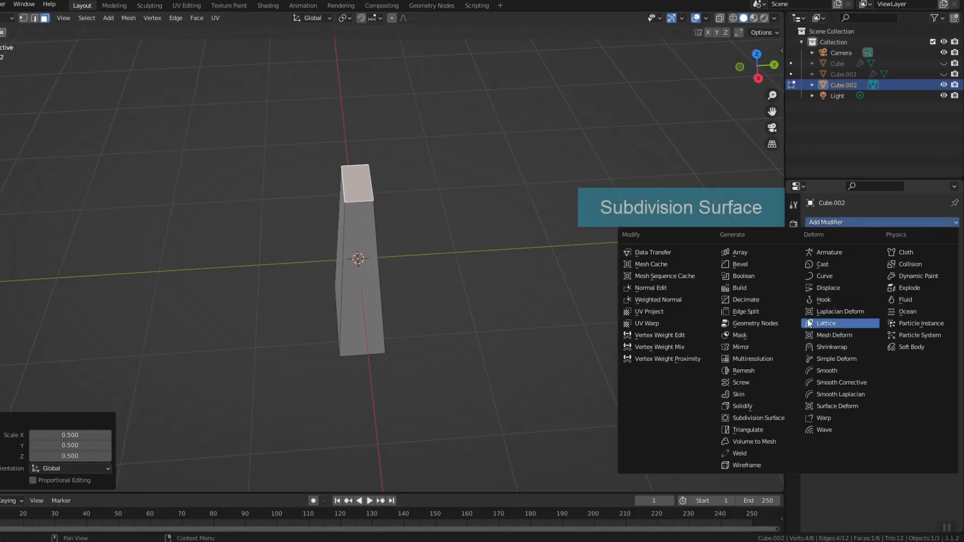
- Add a level 3 Subdivision Surface modifier, add a loop cut, and enlarge the bottom face
click(758, 417)
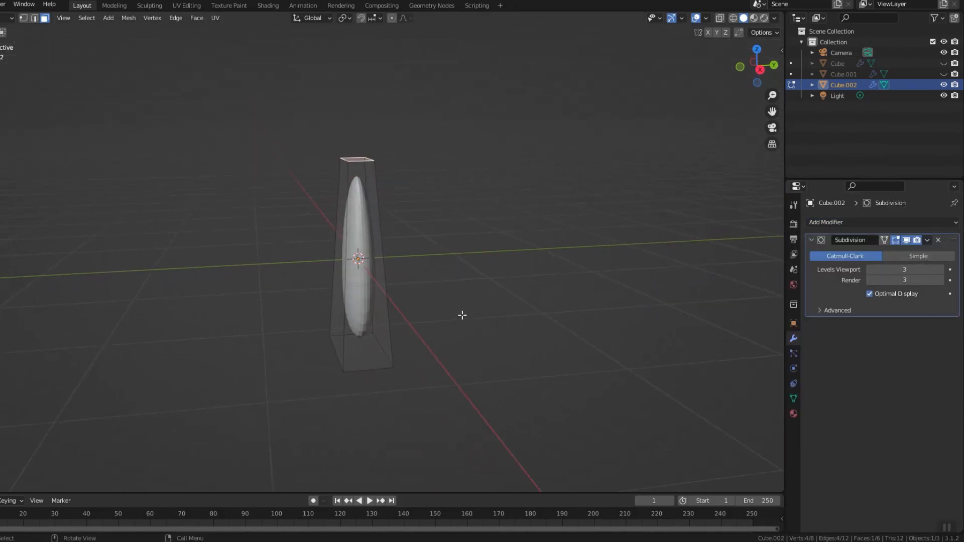
key(ctrl+r)
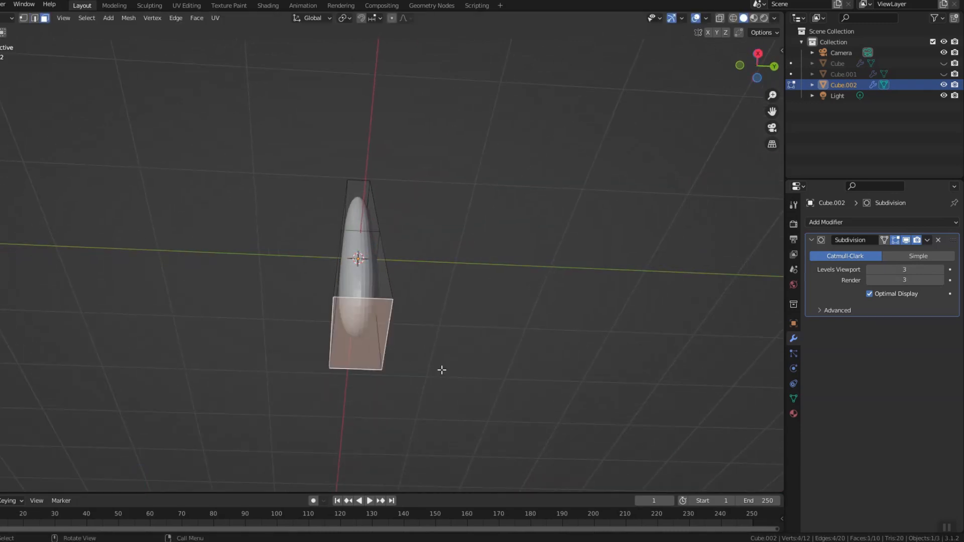
key(s)
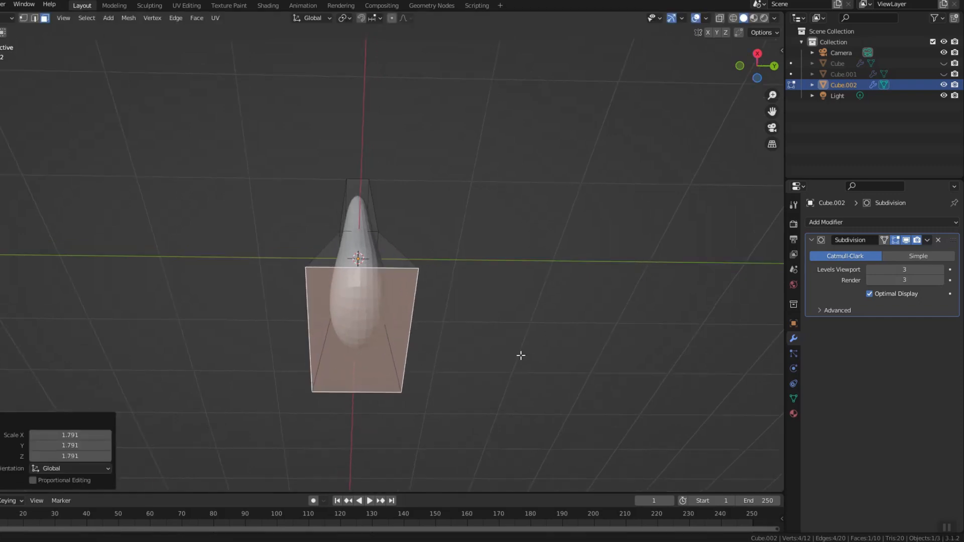
- Rotate the bottom face -60° on X and shift edges to curve the leaf
key(r)
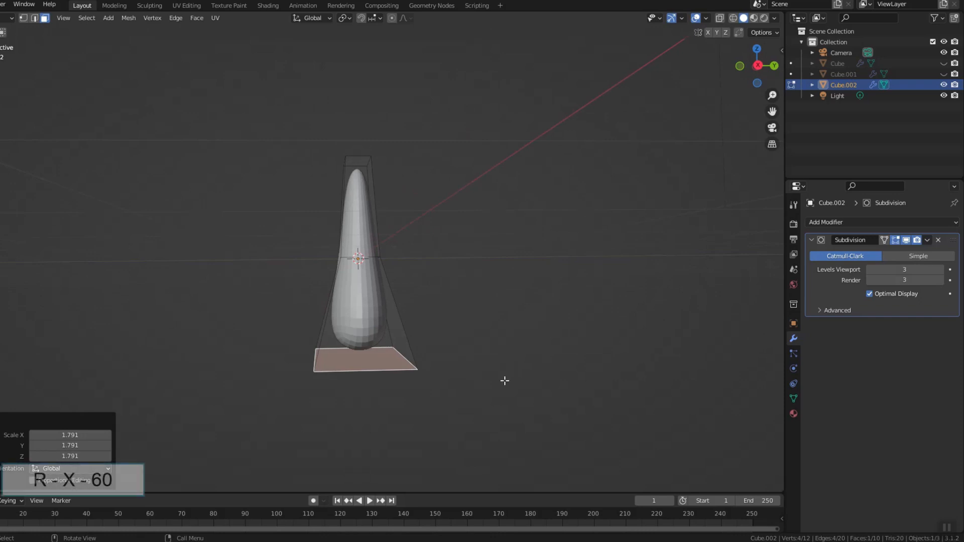
key(r)
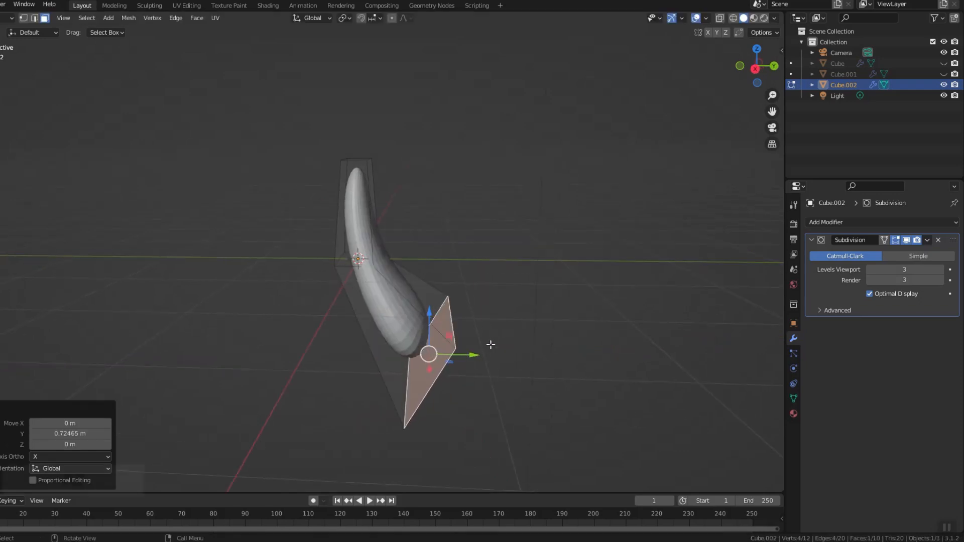
key(alt)
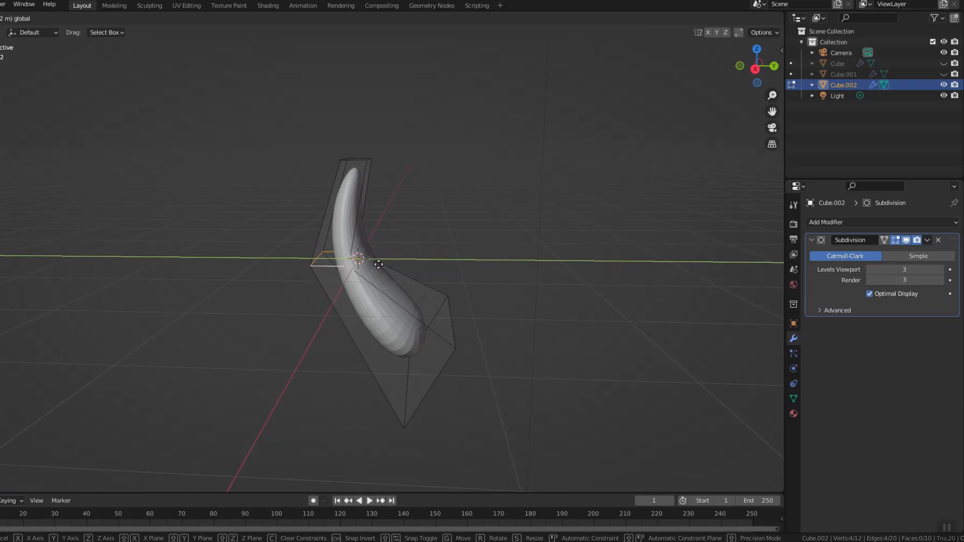
key(Tab)
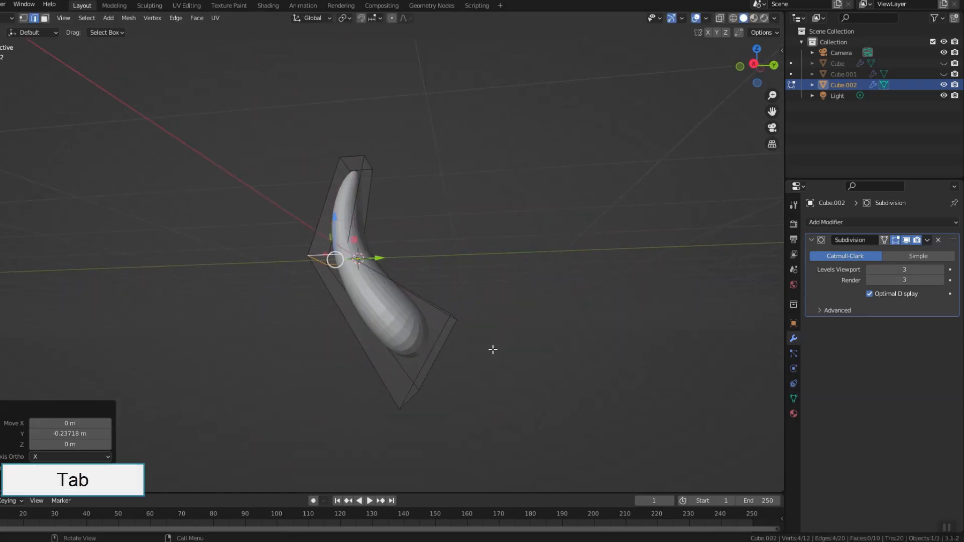
- Move the leaf's origin to its base, snap it to the scene centre, and shade smooth
key(Tab)
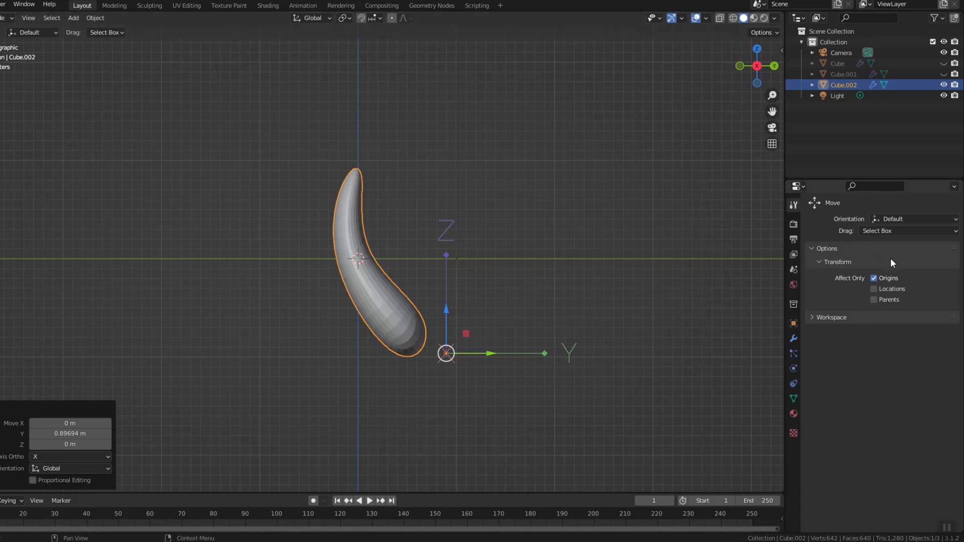
key(shift+s)
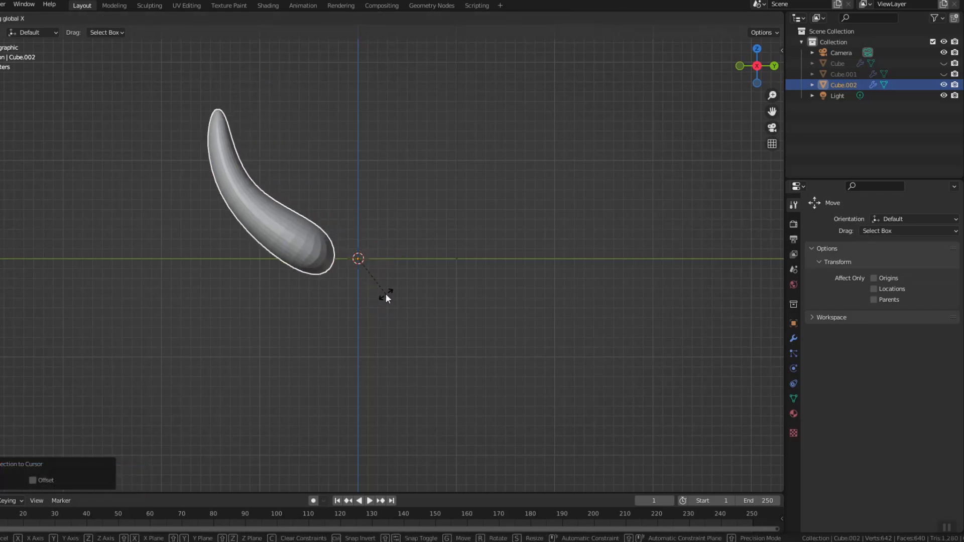
right_click(359, 258)
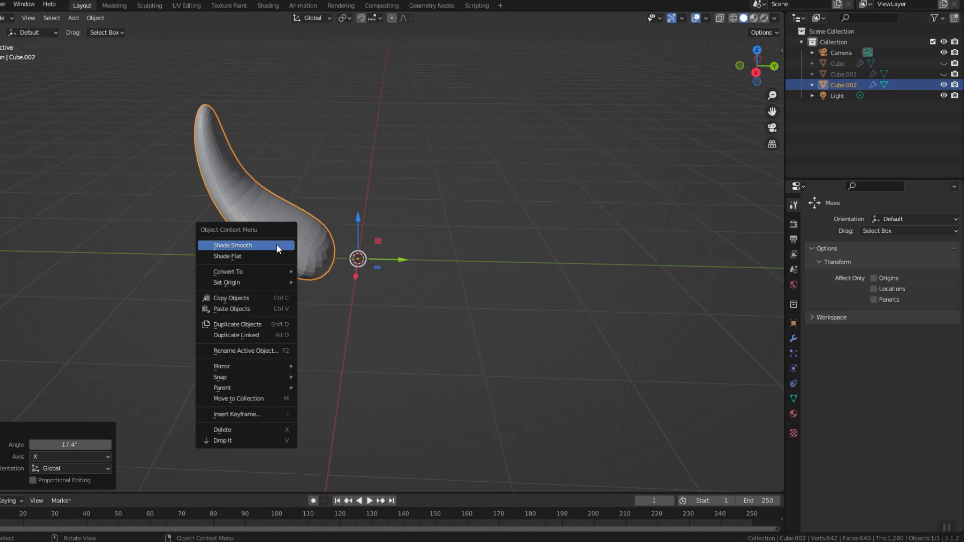
click(231, 244)
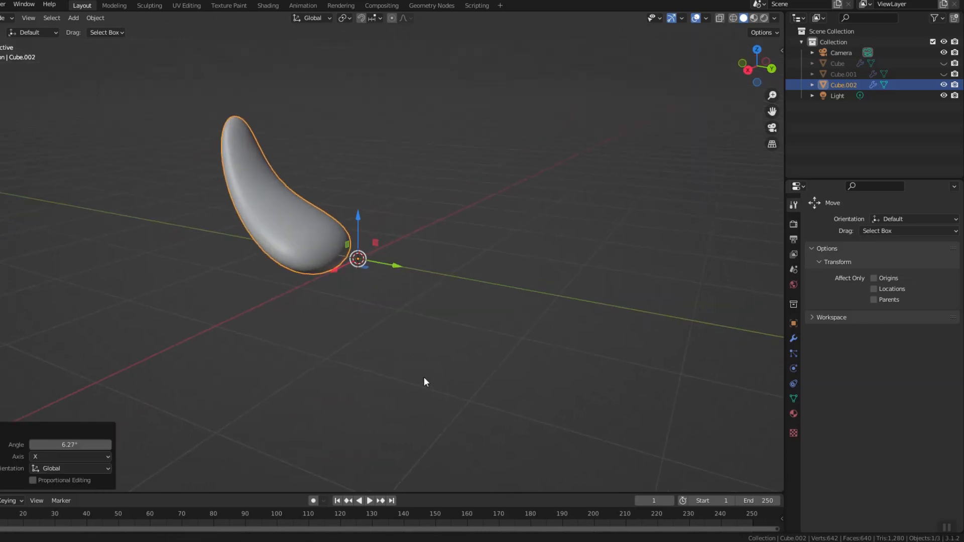
- Add an Array modifier with Relative Offset off, and add an Empty at the centre
click(827, 221)
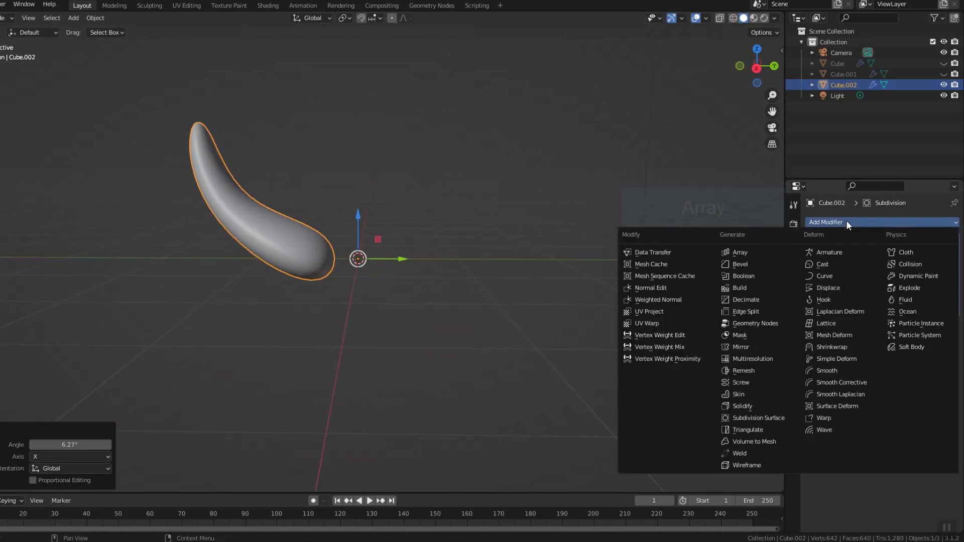
click(739, 252)
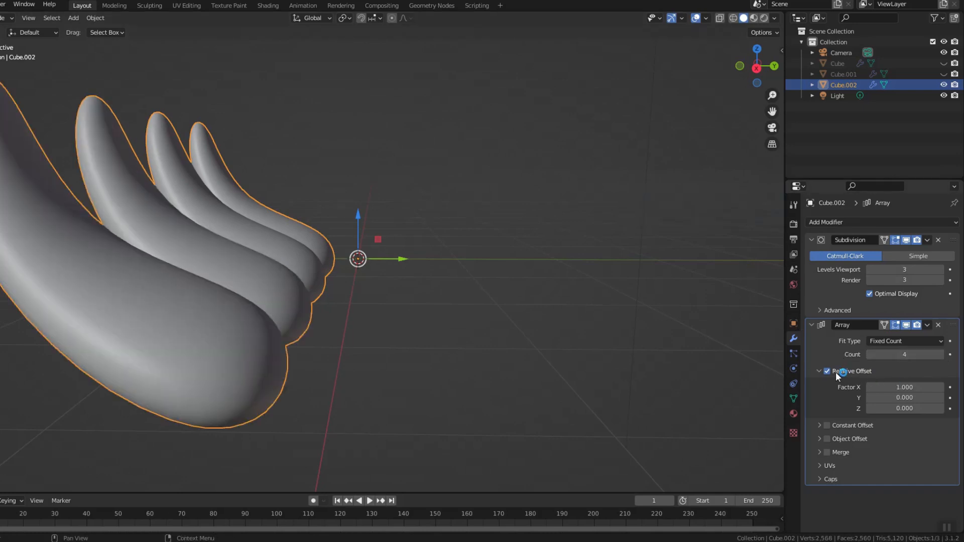
click(826, 370)
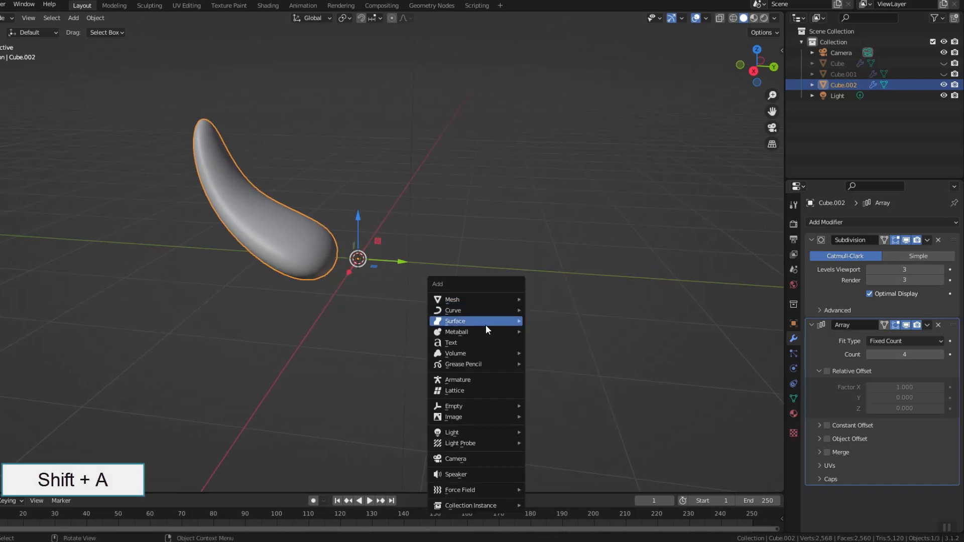
click(453, 405)
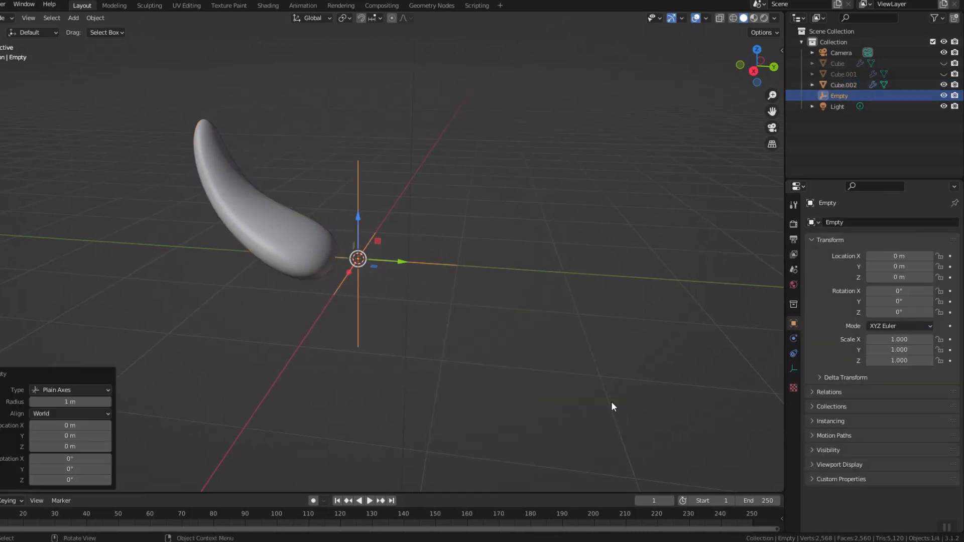
- Offset the leaf array by the Empty, apply the leaf's transforms, and select the Empty
click(844, 84)
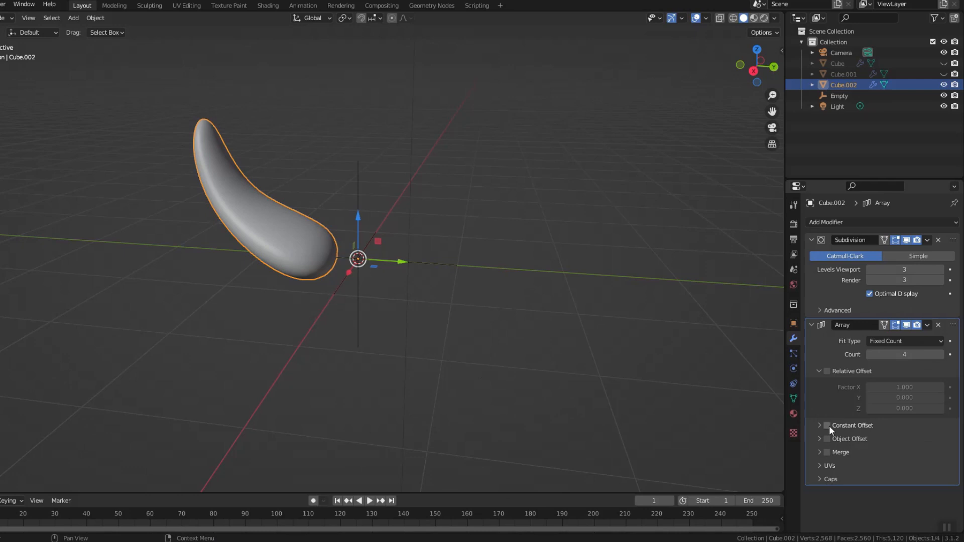
click(827, 438)
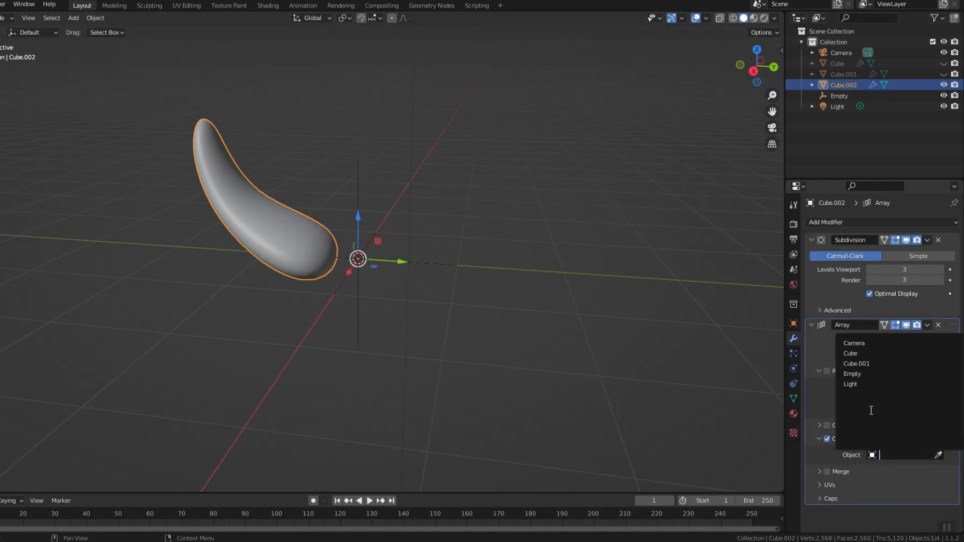
click(852, 373)
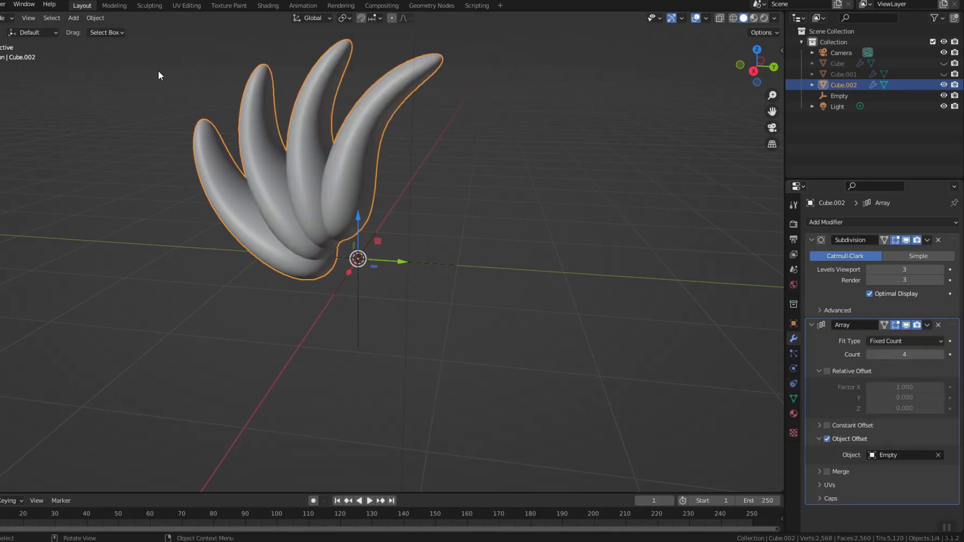
click(95, 18)
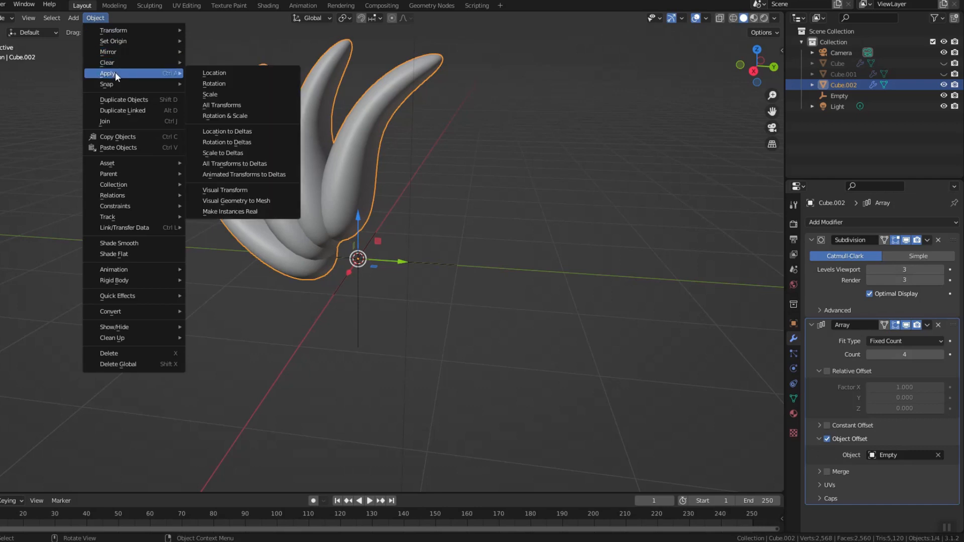
click(222, 105)
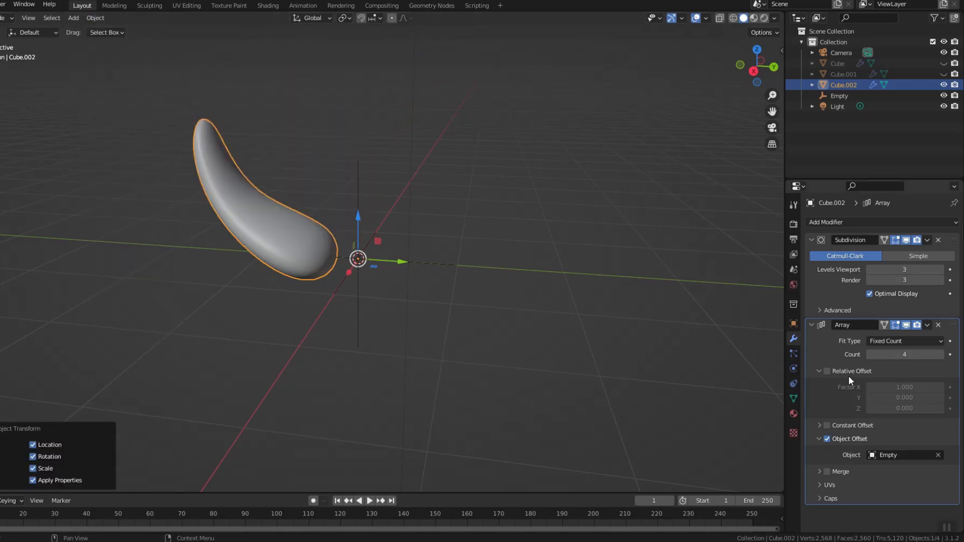
click(838, 96)
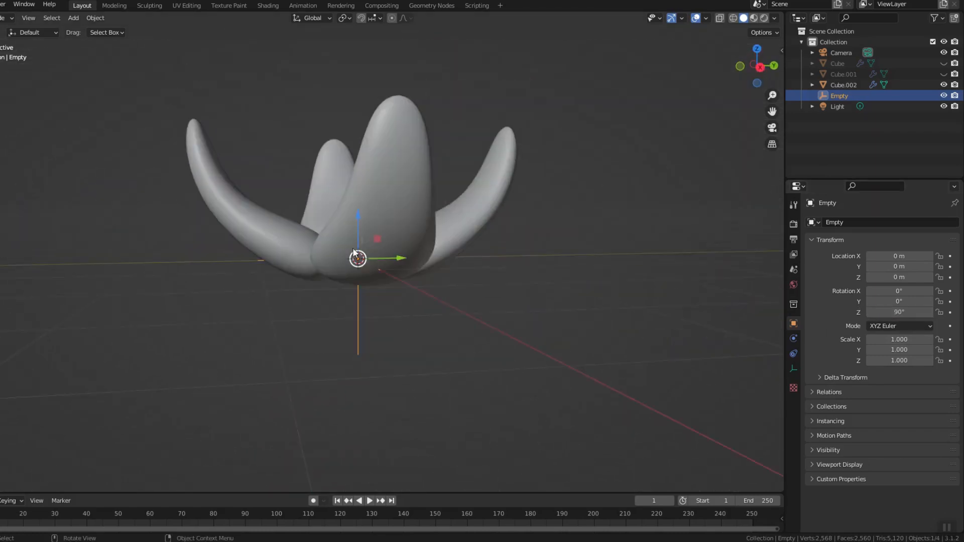
- Duplicate the leaf rosette, raise it, tilt it on X, and scale it to 0.875
key(shift+d)
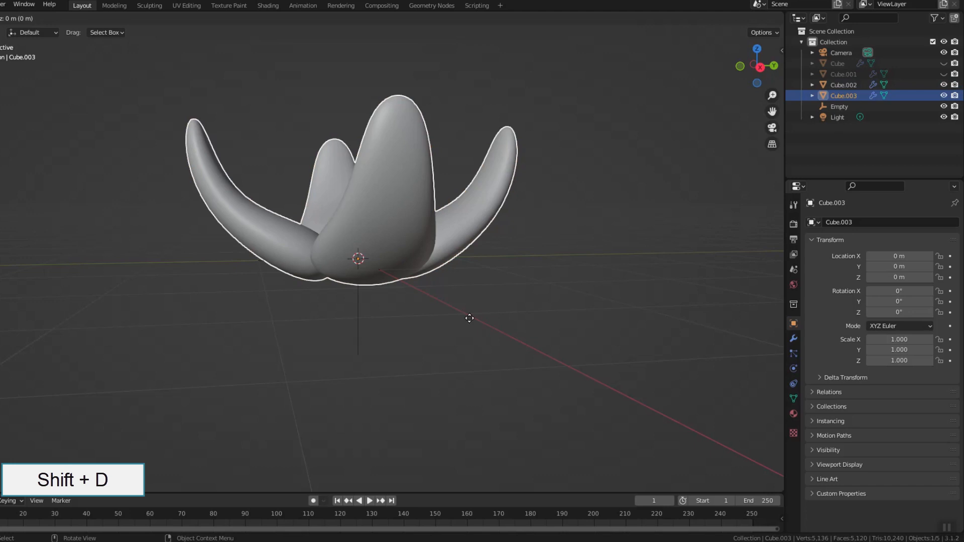
key(shift+d)
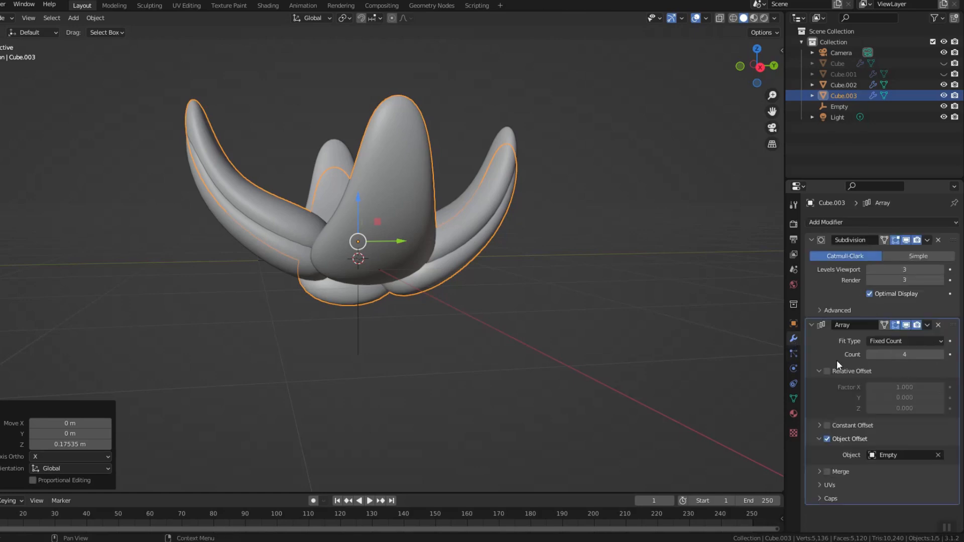
key(3)
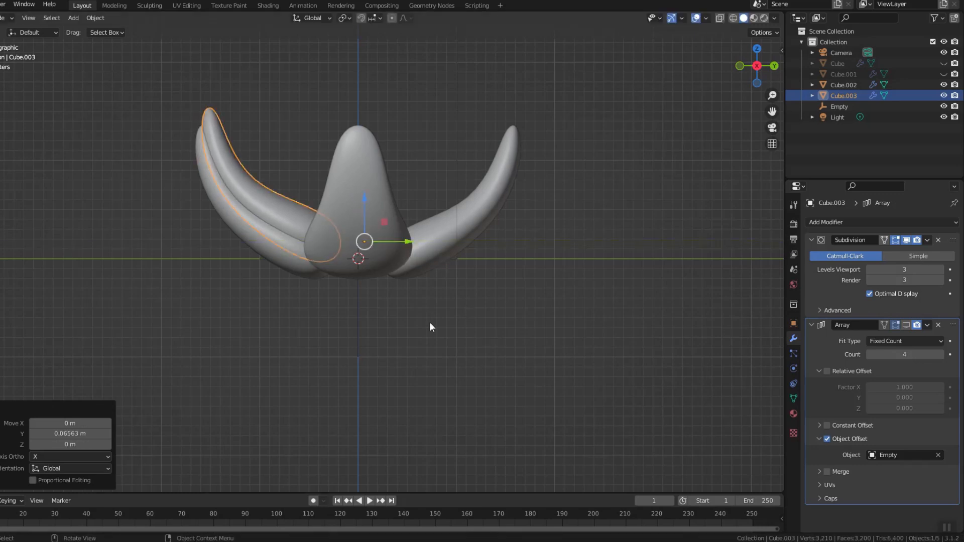
key(r)
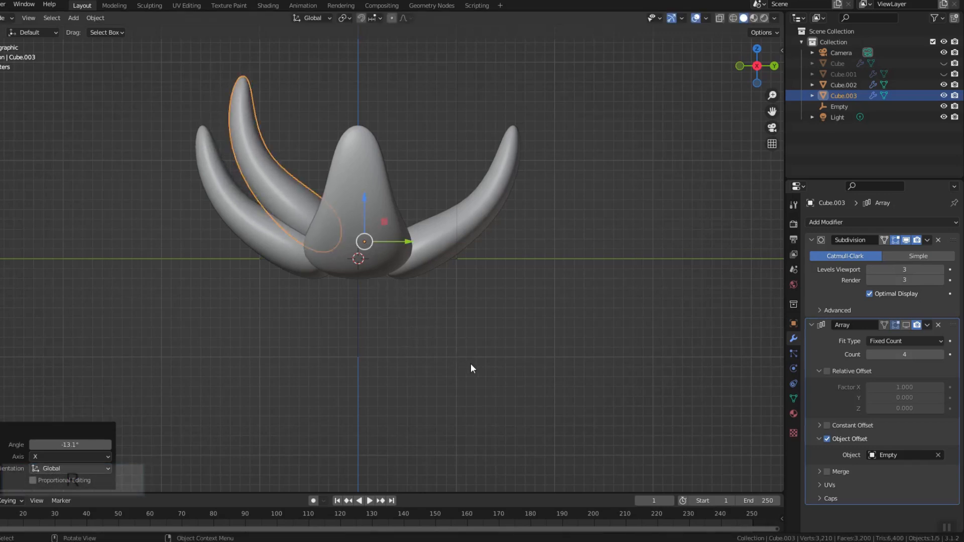
key(r)
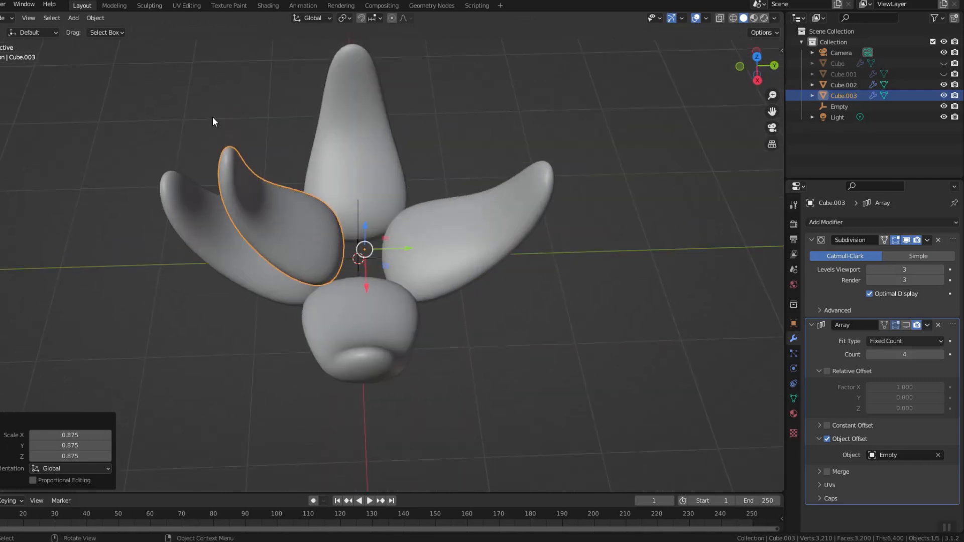
- Set the leaf ring's origin to the 3D cursor and rotate it 45° around Z
click(95, 17)
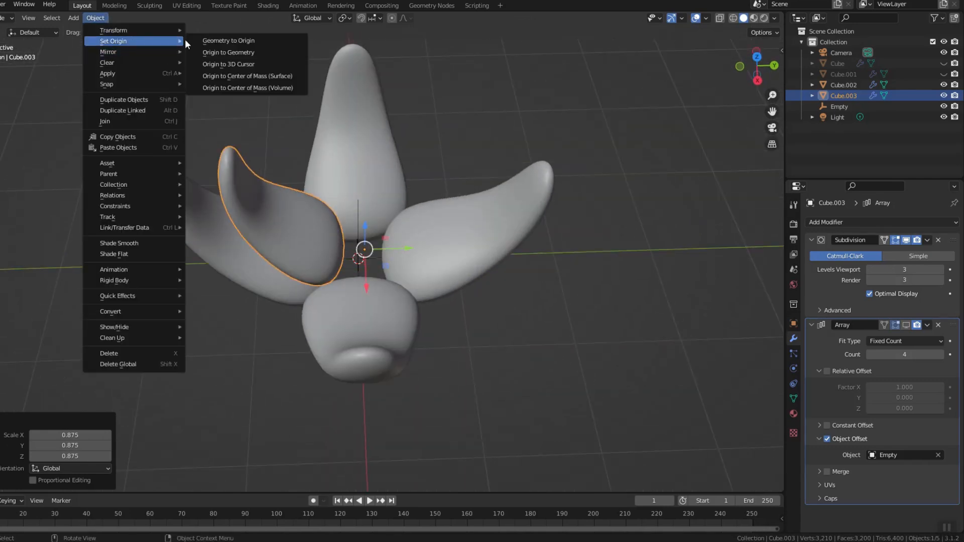
click(228, 64)
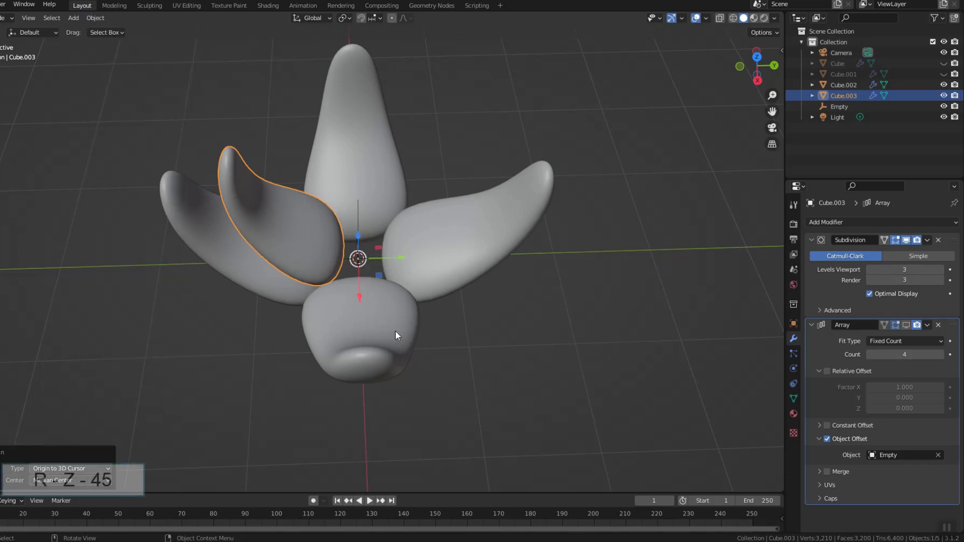
key(r)
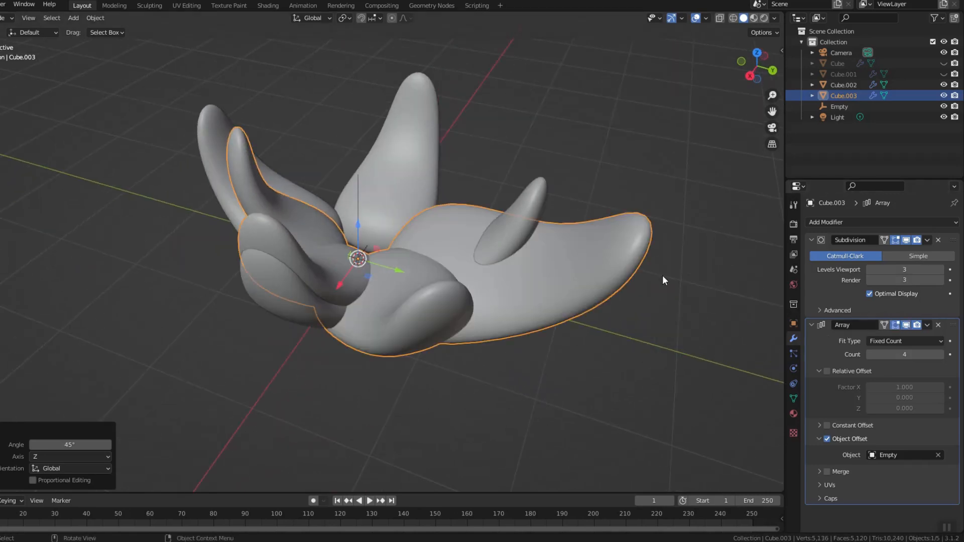
- Apply all transforms to the leaf ring and view the plant from the front
click(94, 17)
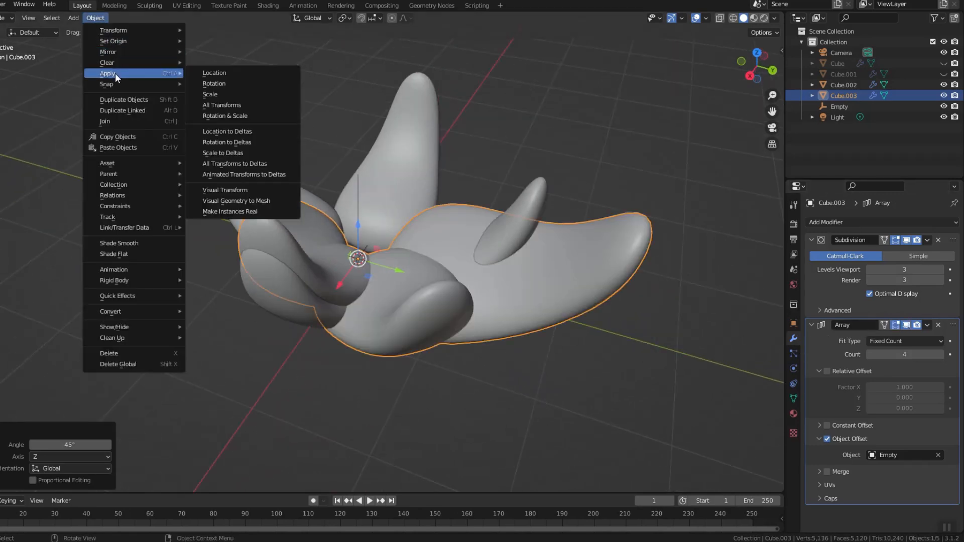
click(222, 104)
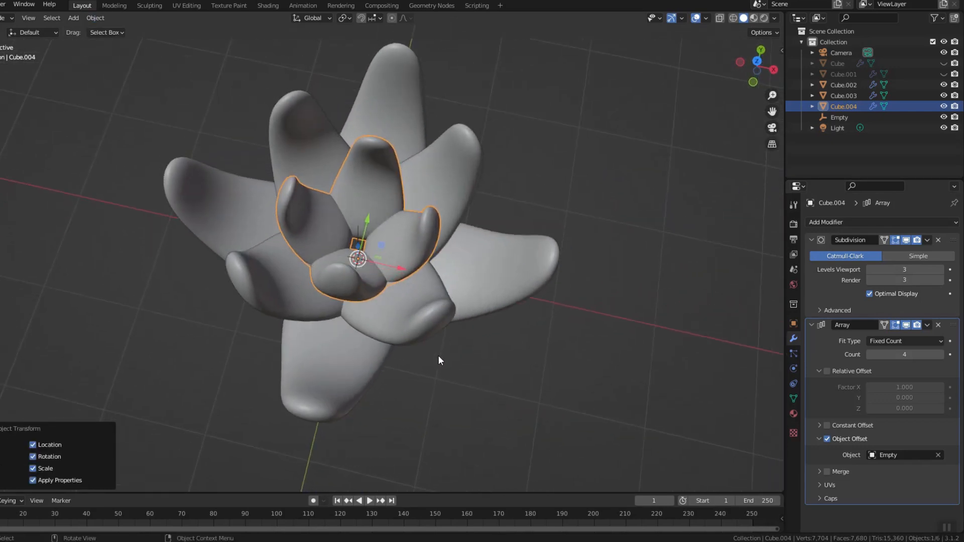
key(1)
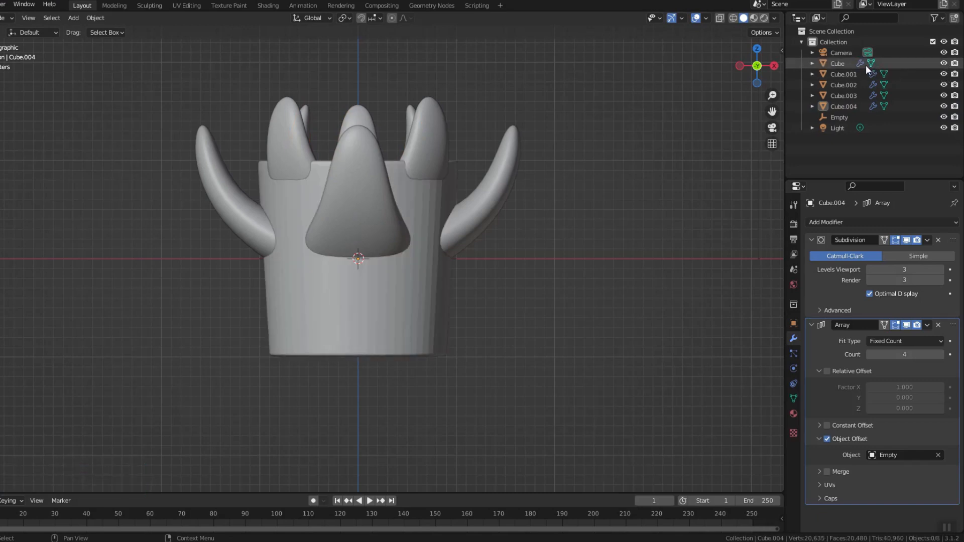
- Select the pot (Cube) and move it down beneath the leaf rosette
click(837, 64)
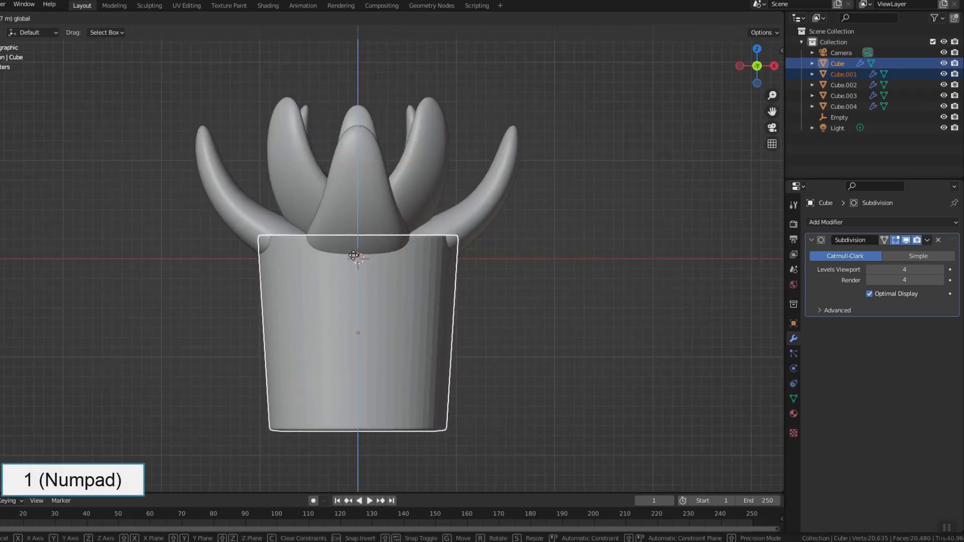
key(s)
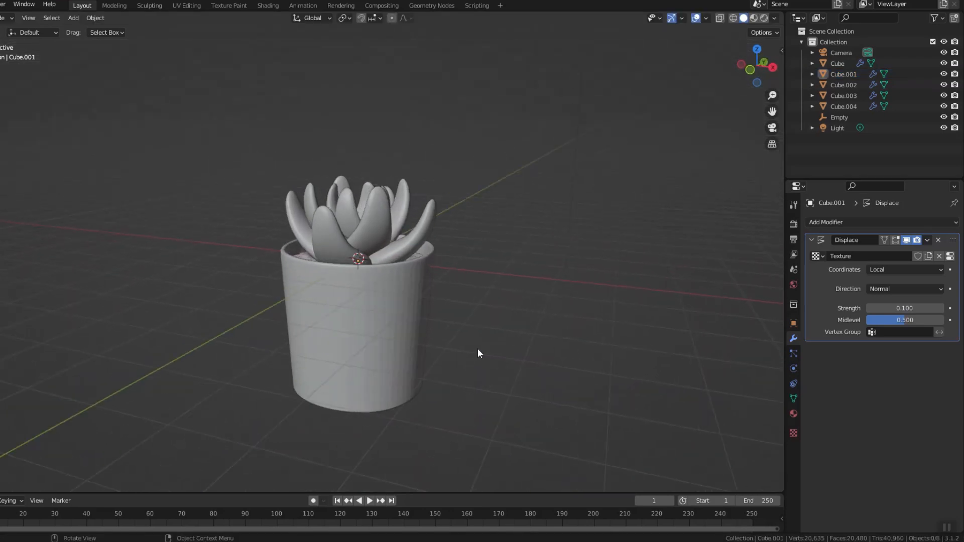
- Light the world with an interior panorama HDRI as the environment texture
click(793, 289)
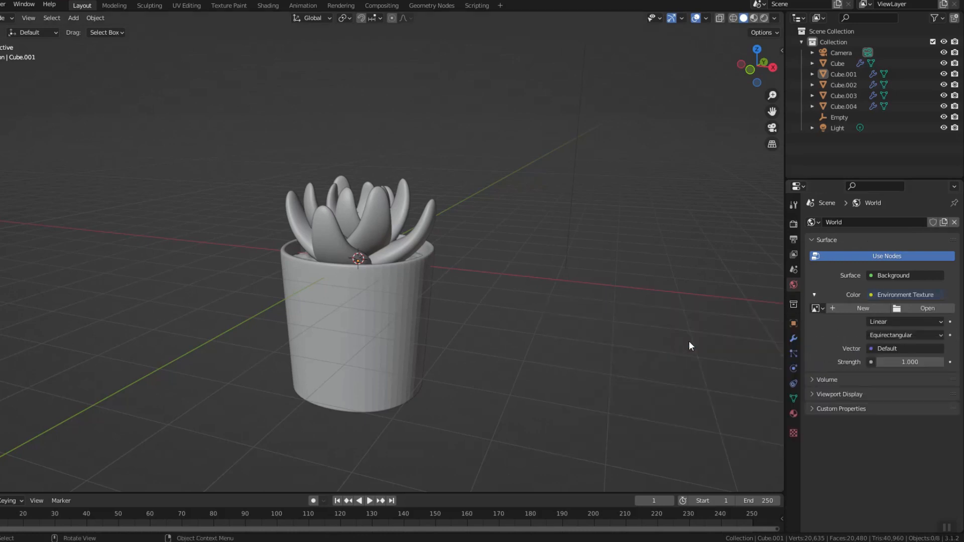
click(926, 307)
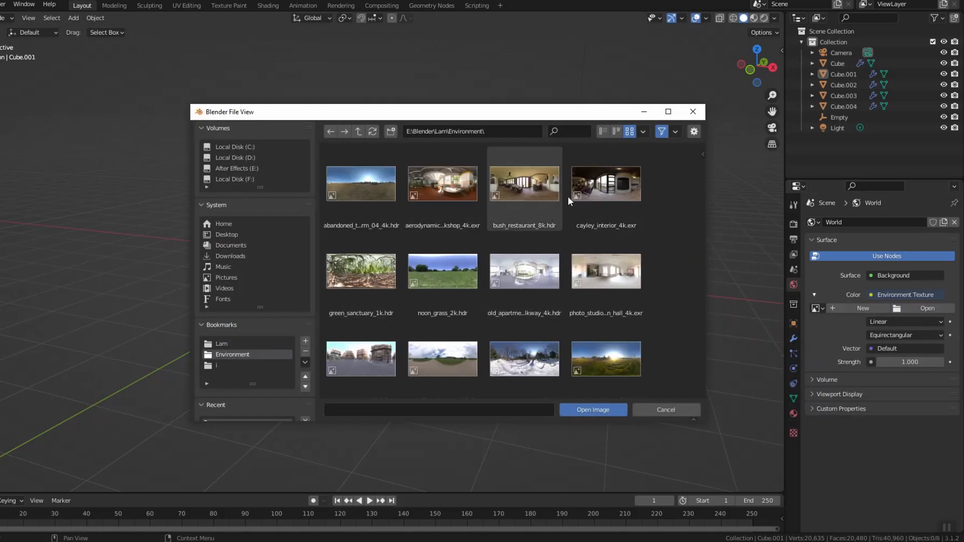
click(591, 410)
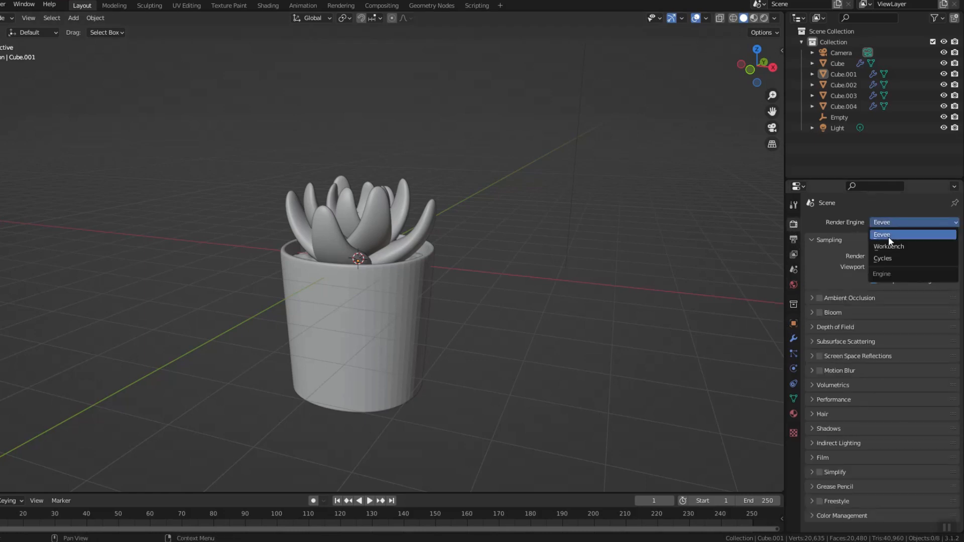
- Set the render engine to Cycles with GPU Compute and a transparent film background
click(882, 258)
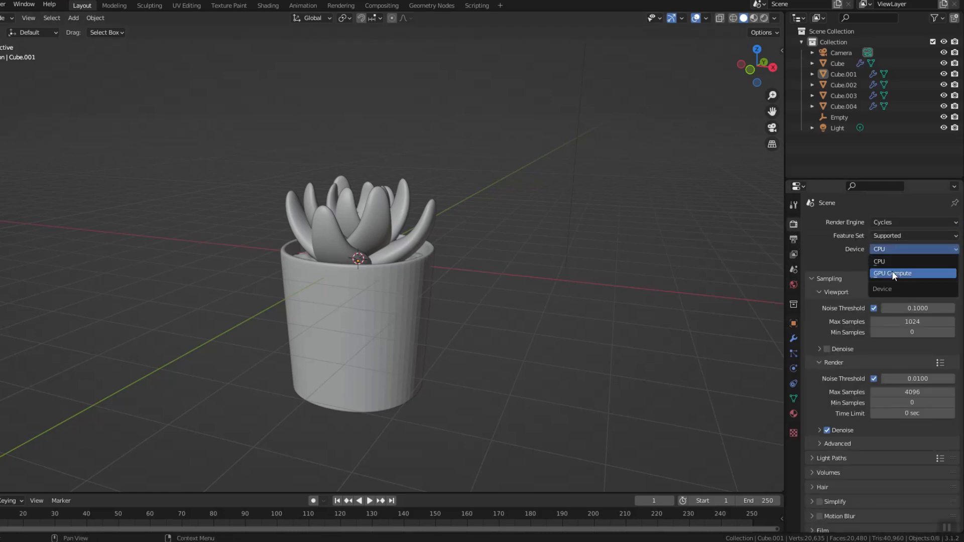
click(892, 273)
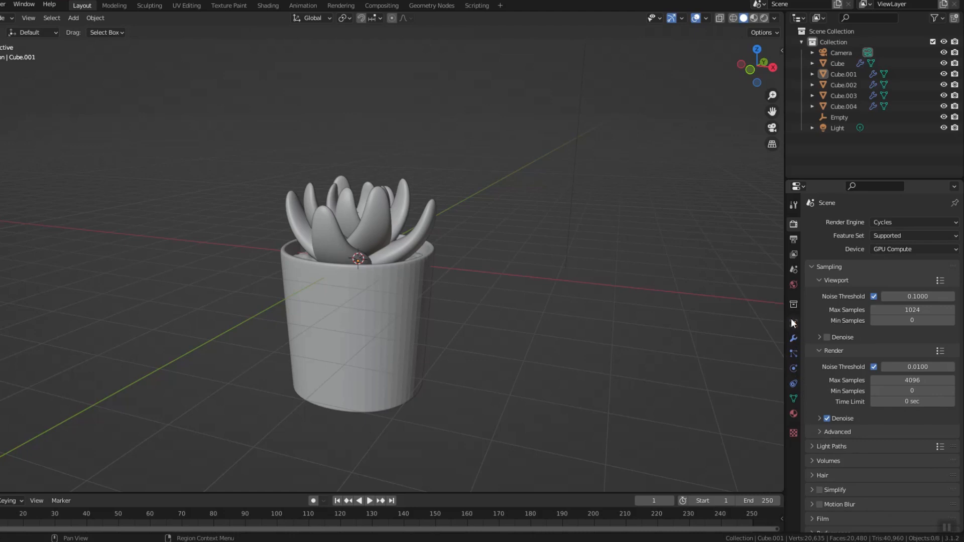
scroll(down, 3)
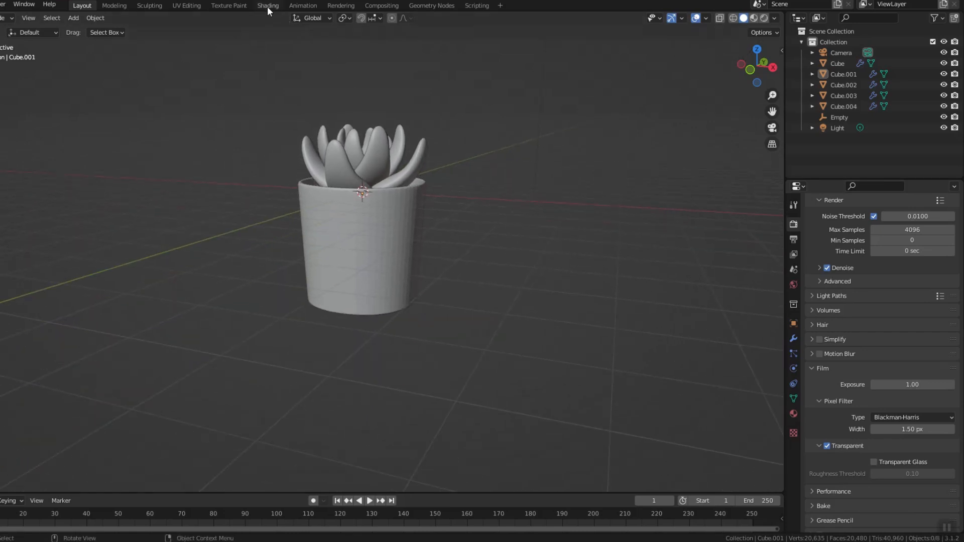
- In Shading, feed the pot's noise texture into a color ramp for Base Color
click(267, 5)
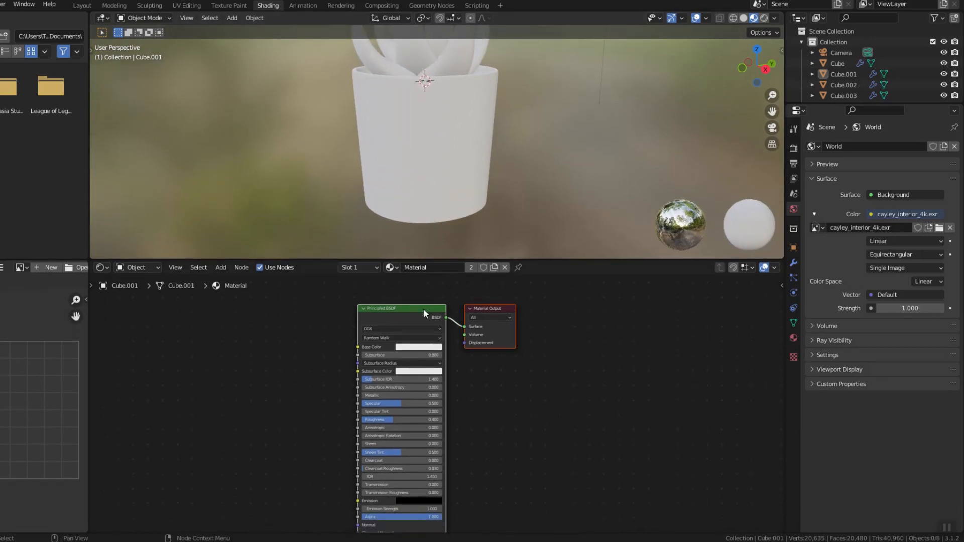
click(836, 63)
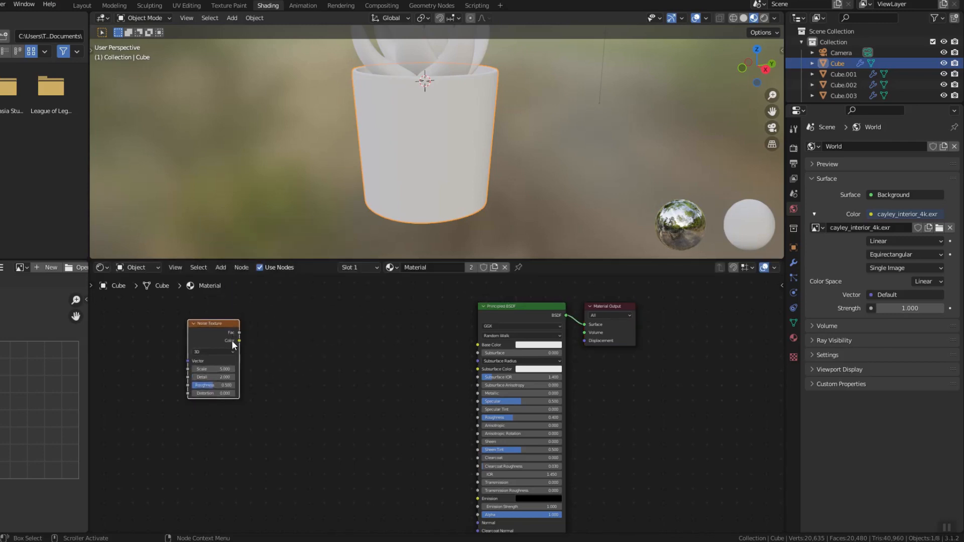
drag(238, 340, 478, 344)
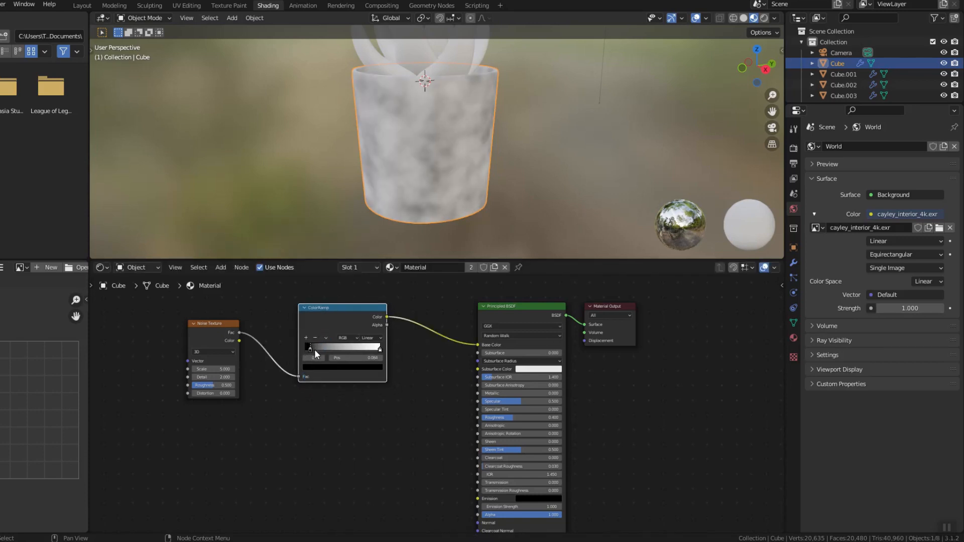
click(309, 345)
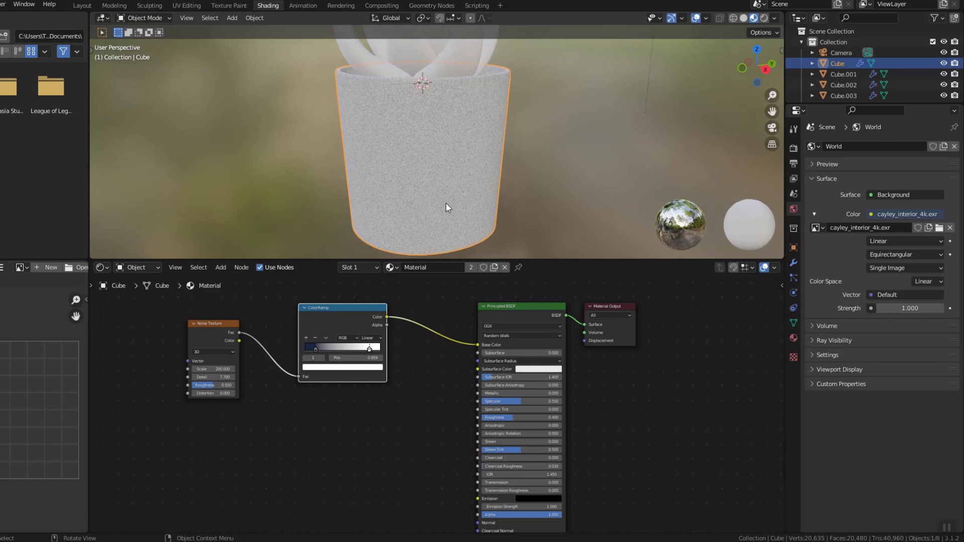
- Let the speckles drive roughness and a Bump node, then preview in Rendered shading
drag(342, 307, 326, 309)
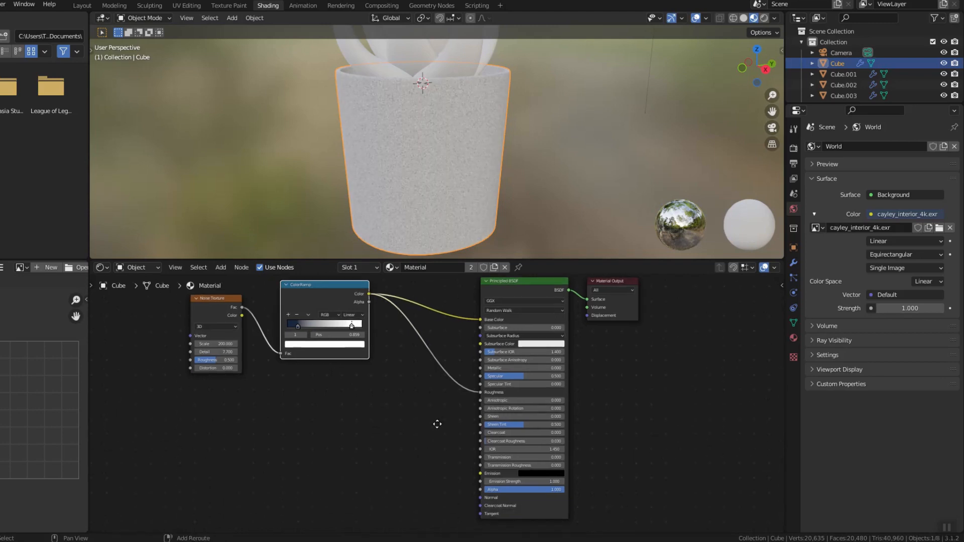
click(220, 267)
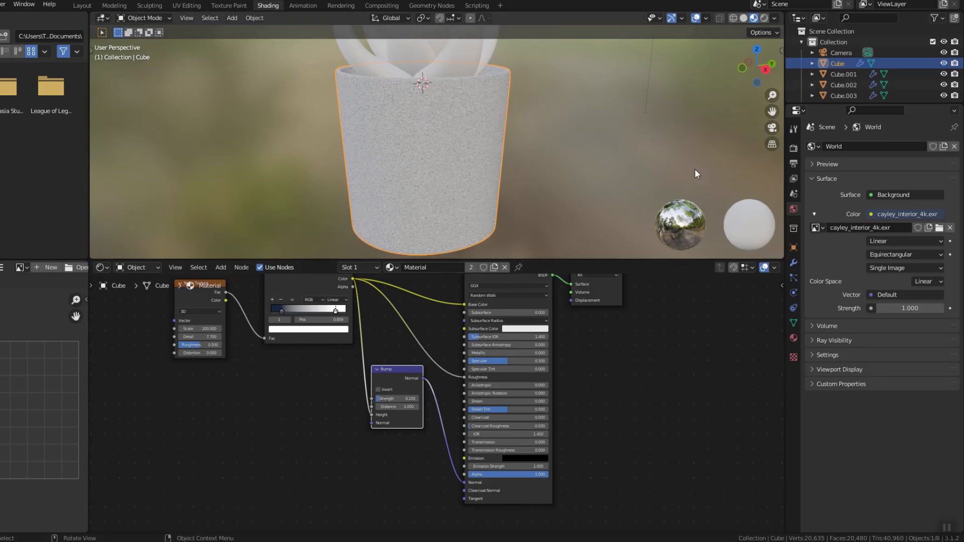
click(752, 18)
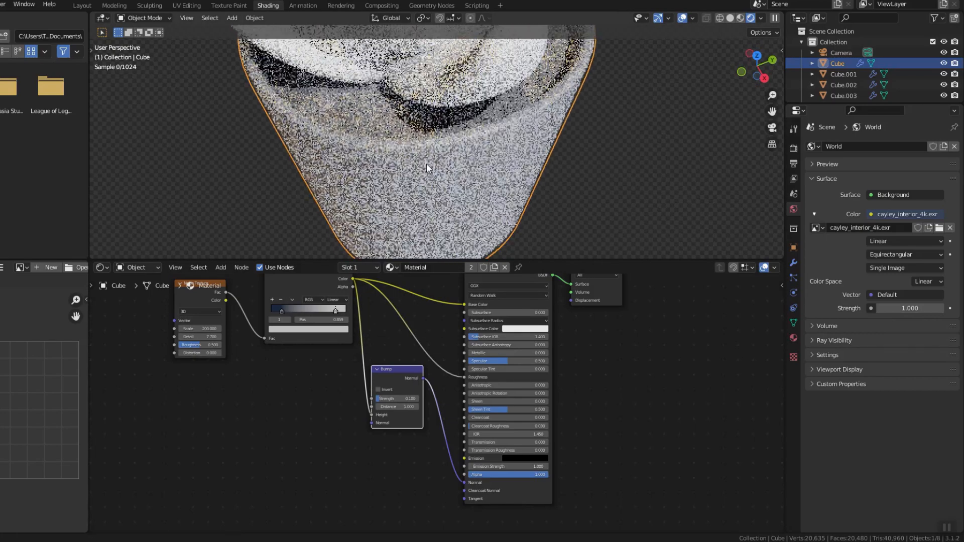
- Give the soil (Cube.001) the pot's speckled material and recolor its ramp stops brown
click(843, 74)
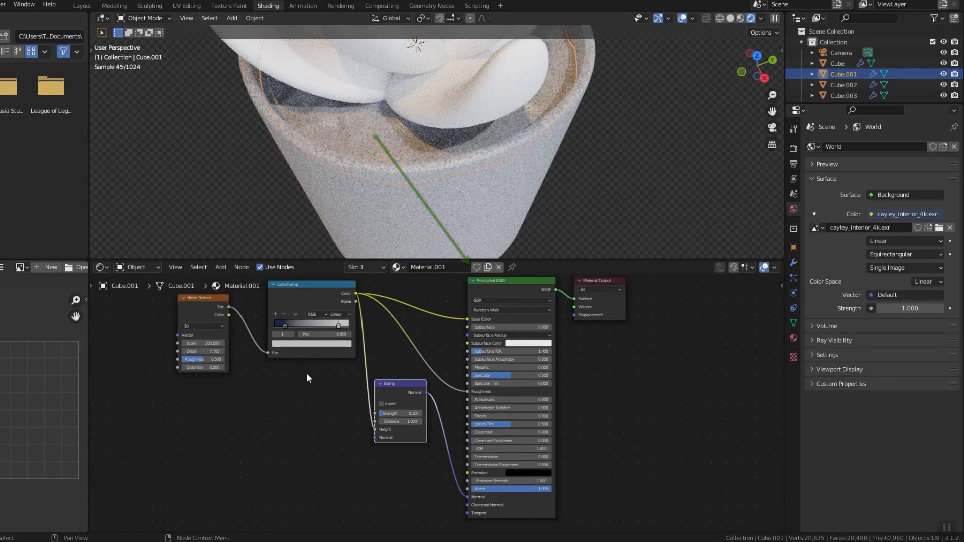
drag(338, 323, 294, 324)
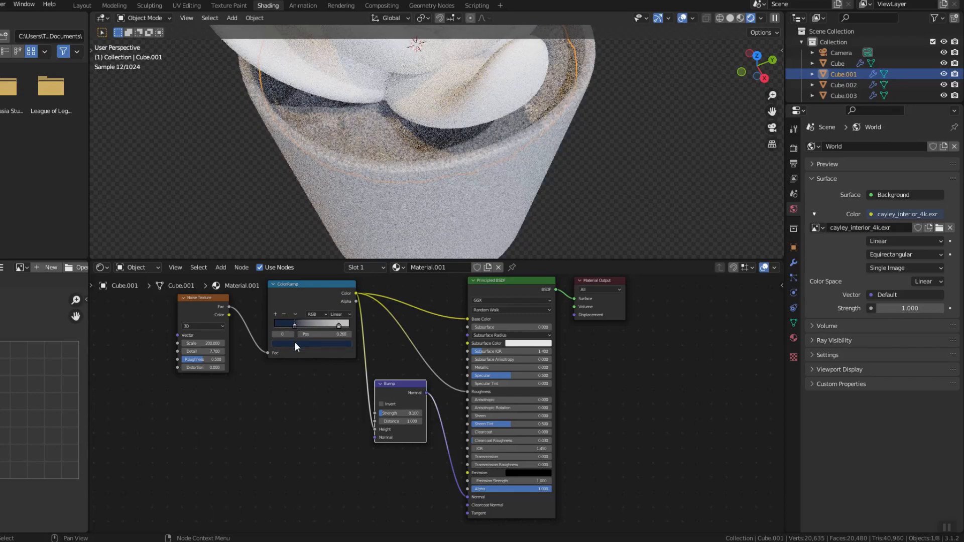
click(310, 324)
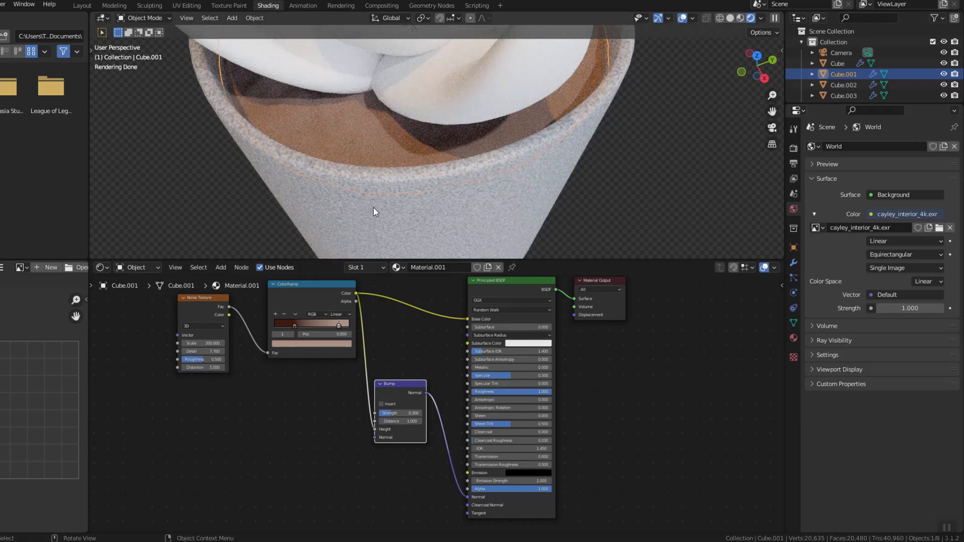
click(310, 325)
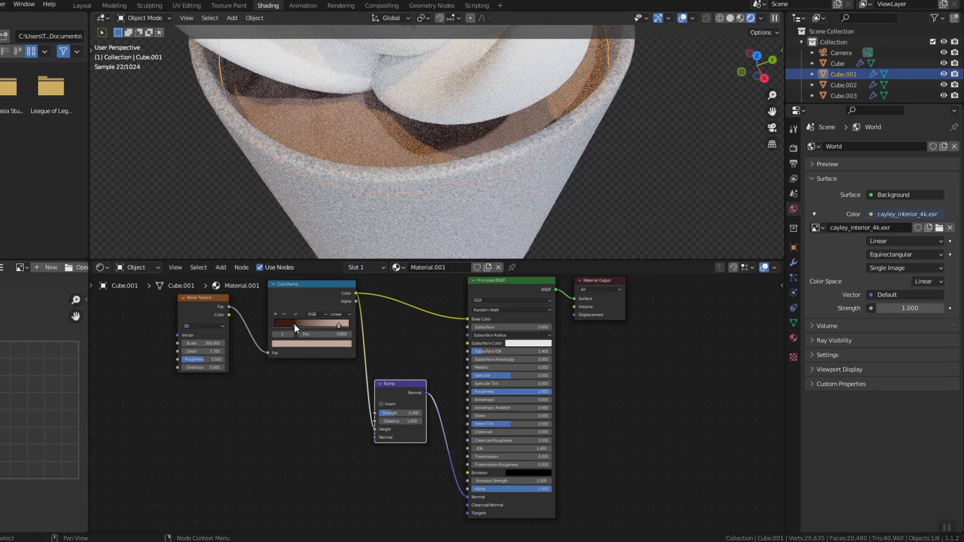
click(310, 323)
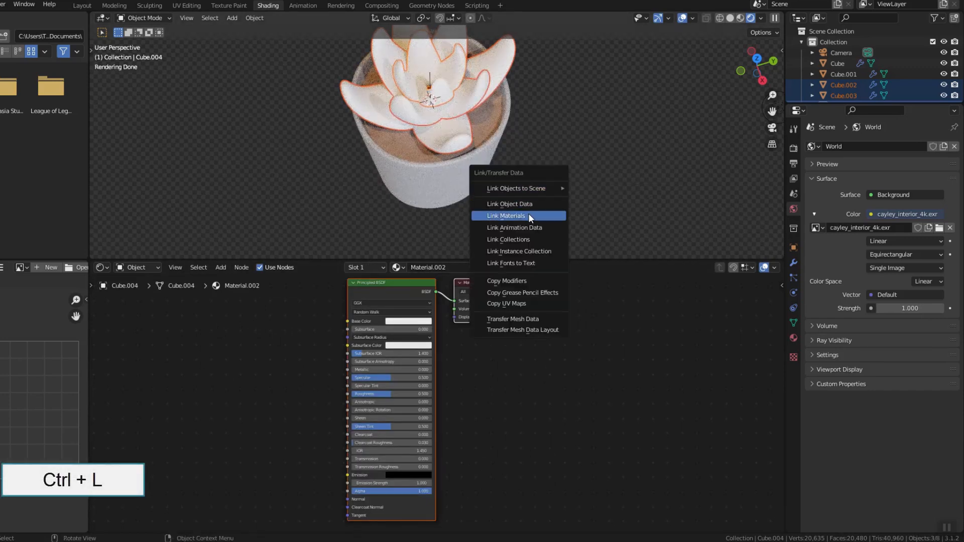
- Link one new material across all three leaf rings with Ctrl+L > Link Materials
click(507, 216)
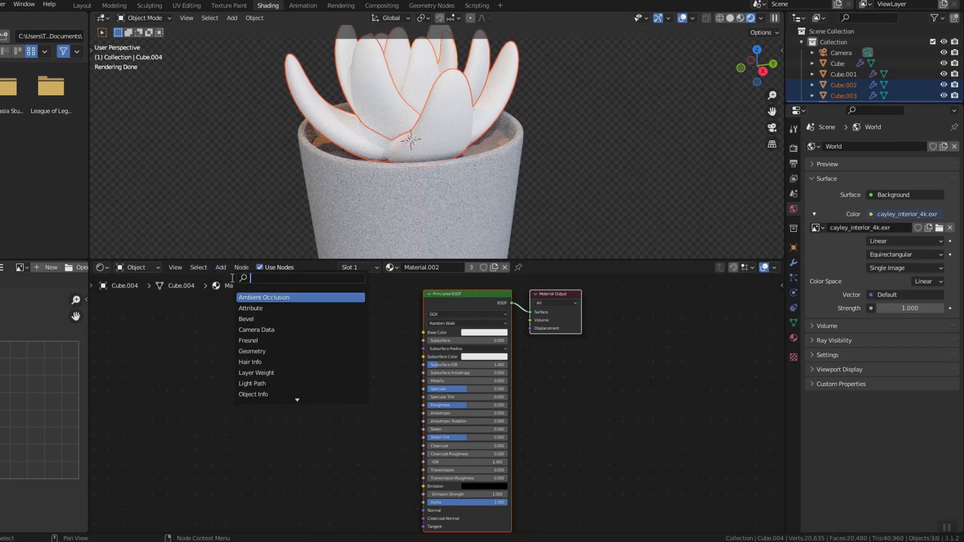
- Add Separate XYZ, ColorRamp, Mapping and Texture Coordinate nodes chained into the leaf Base Color
text(Sepa)
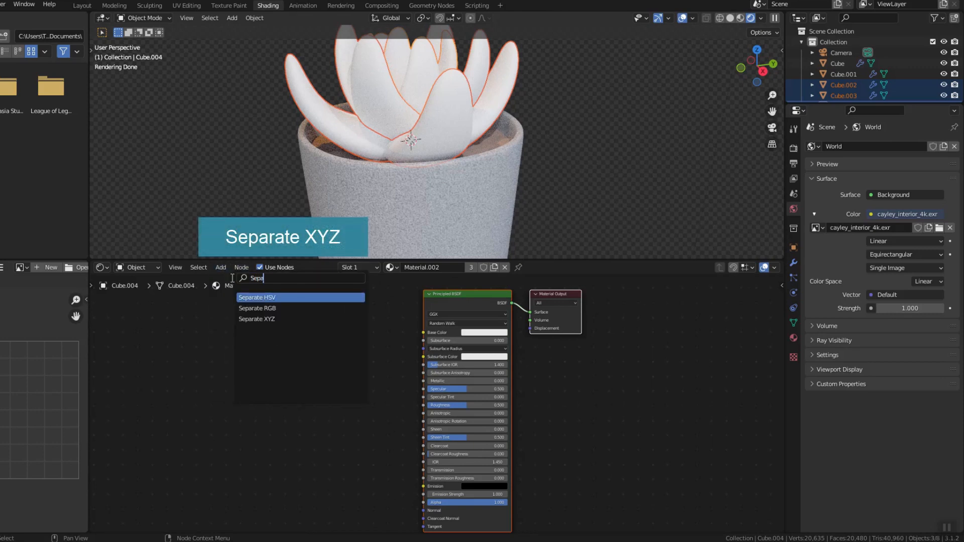
click(257, 319)
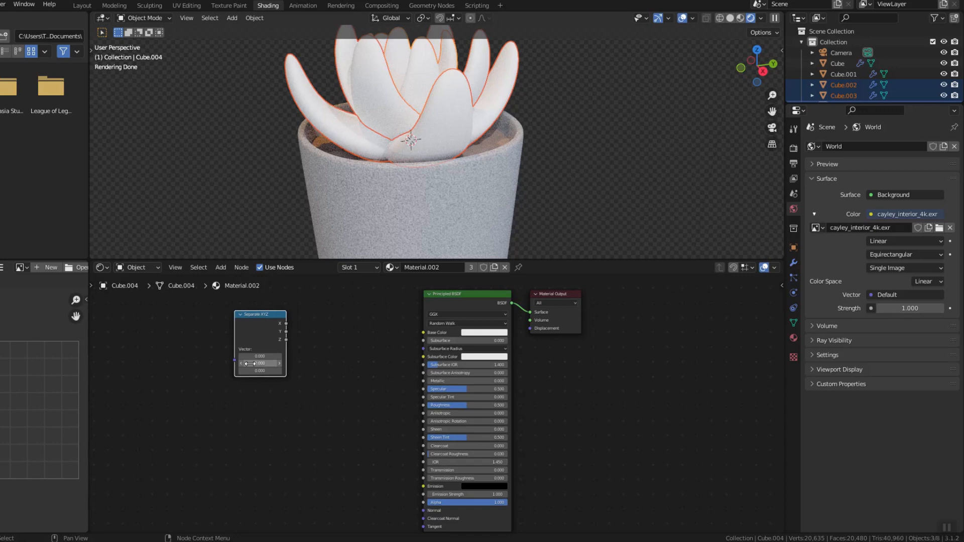
text(Co)
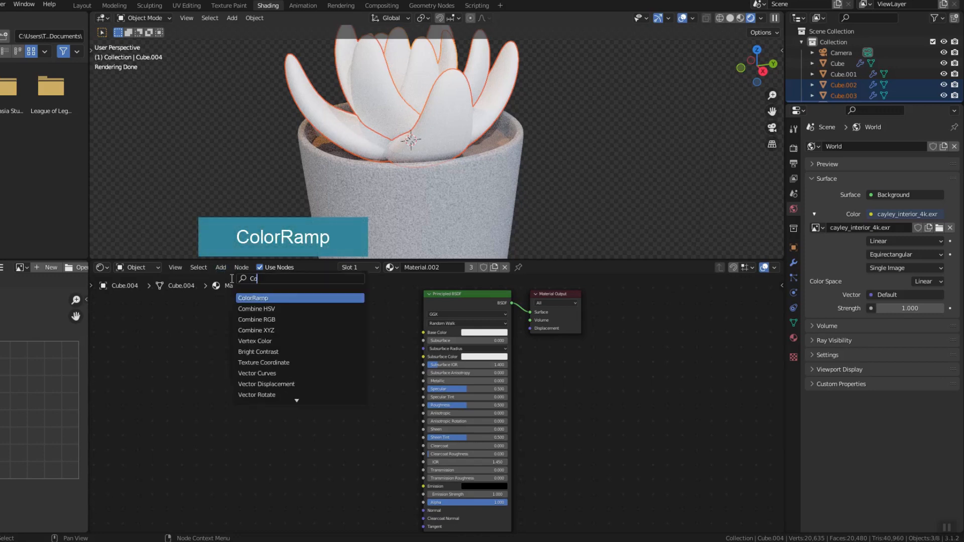
click(253, 297)
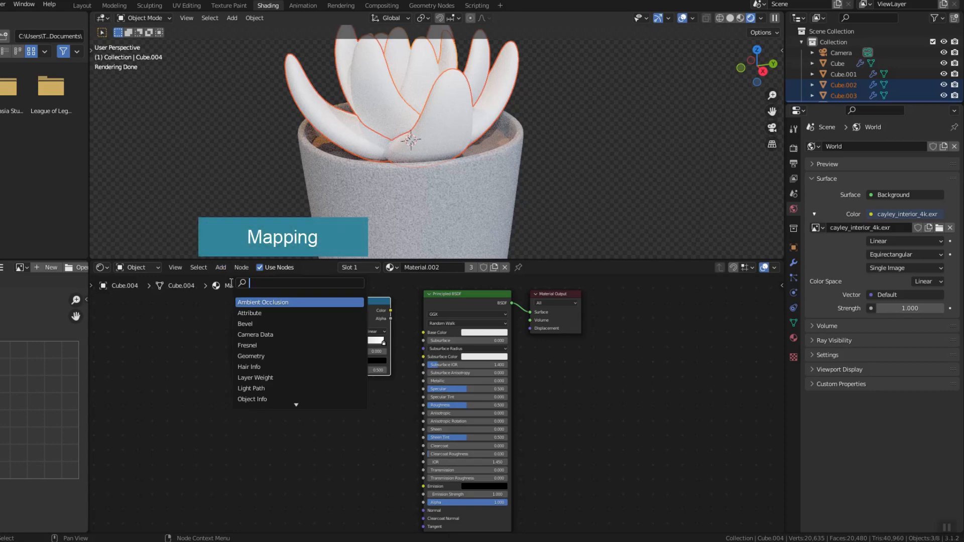
text(Map)
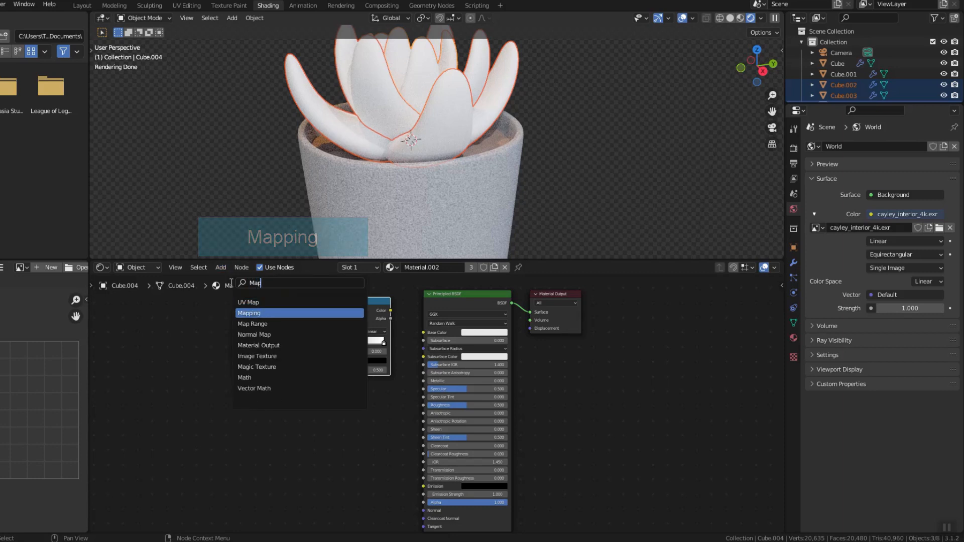
click(248, 312)
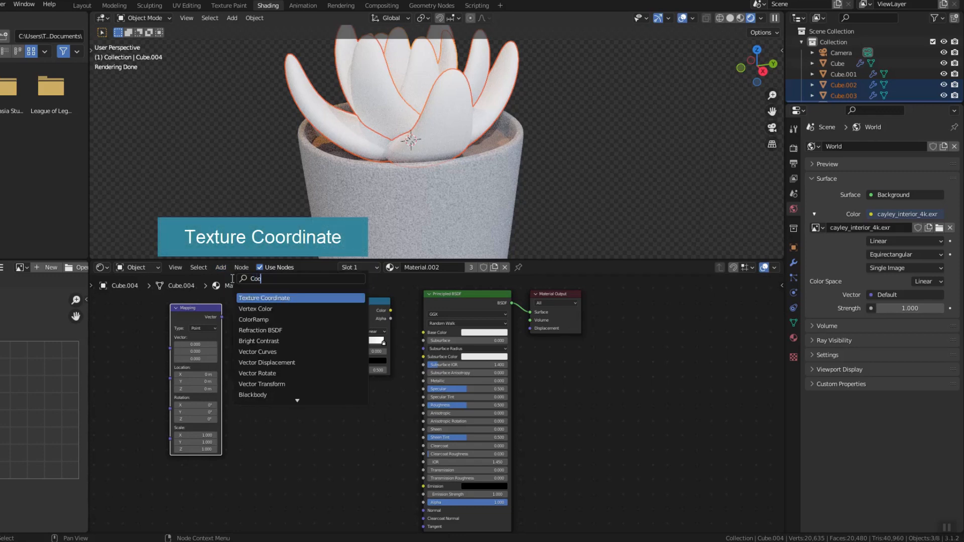
click(263, 298)
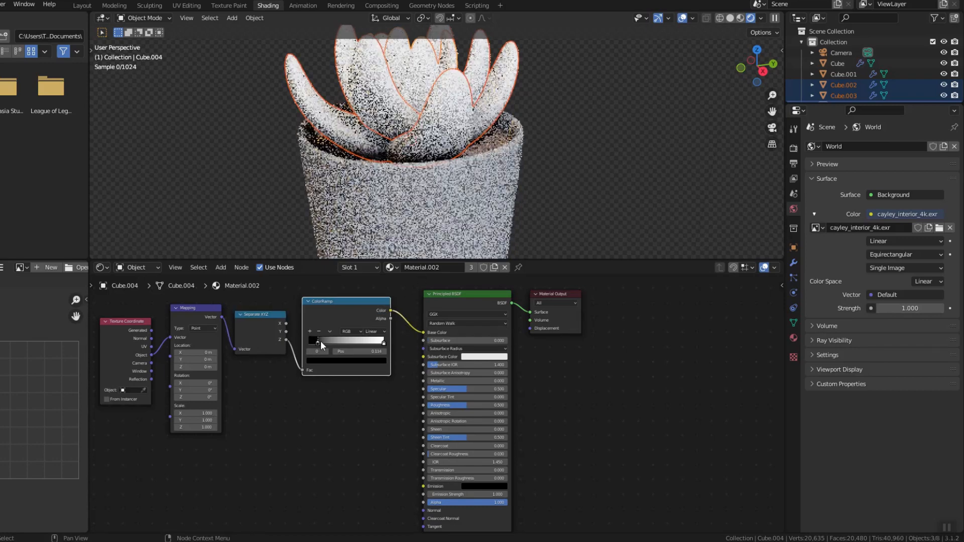
- Reposition a ramp stop and recolor the leaf gradient from green to peach
drag(320, 341, 339, 341)
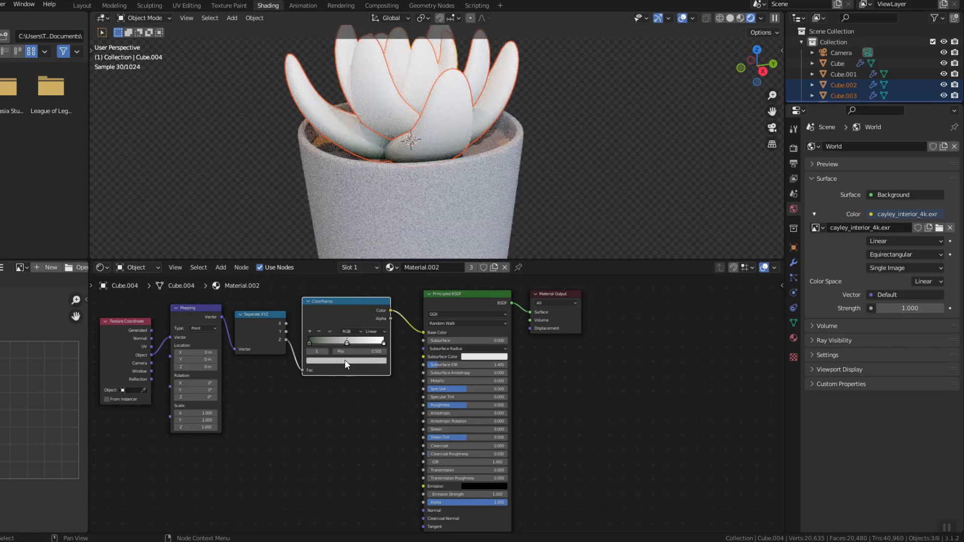
click(346, 360)
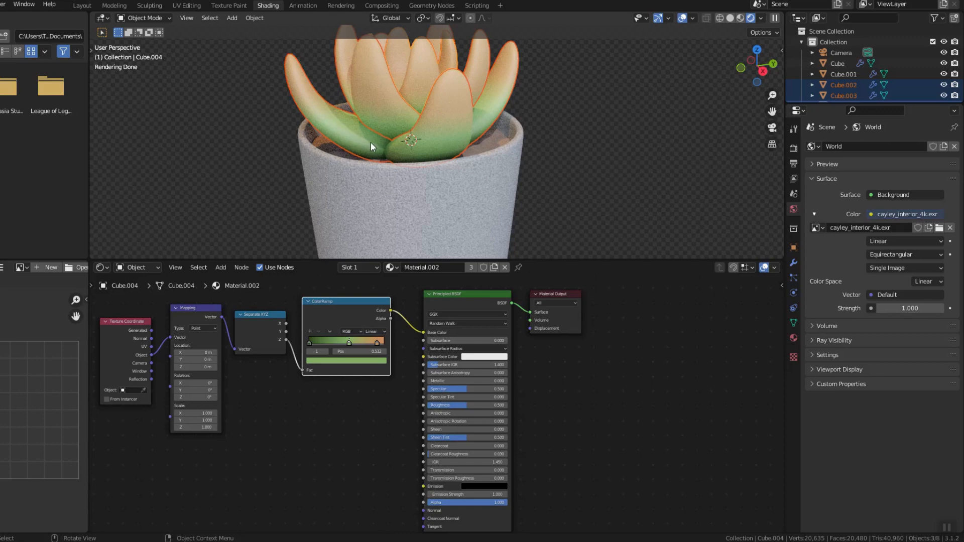
mouse_move(320, 152)
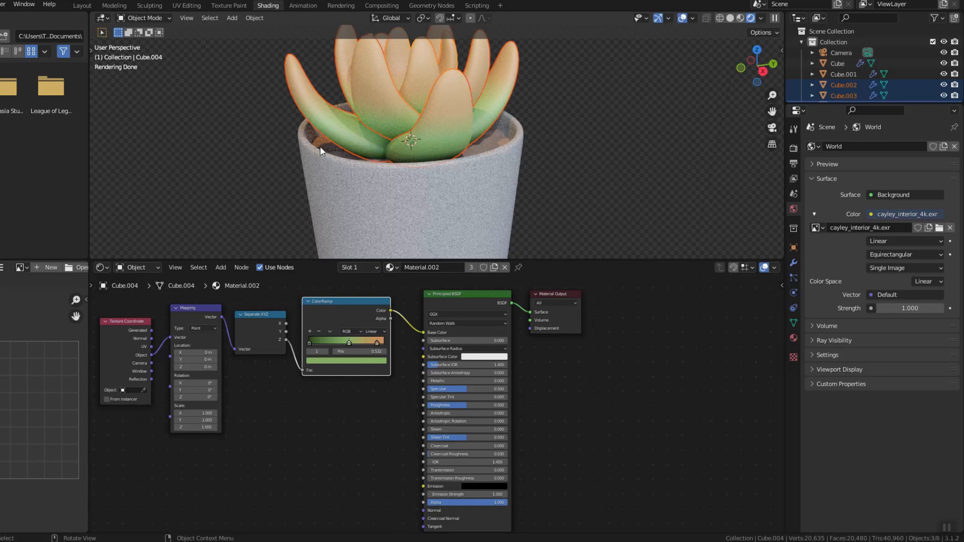
mouse_move(81, 5)
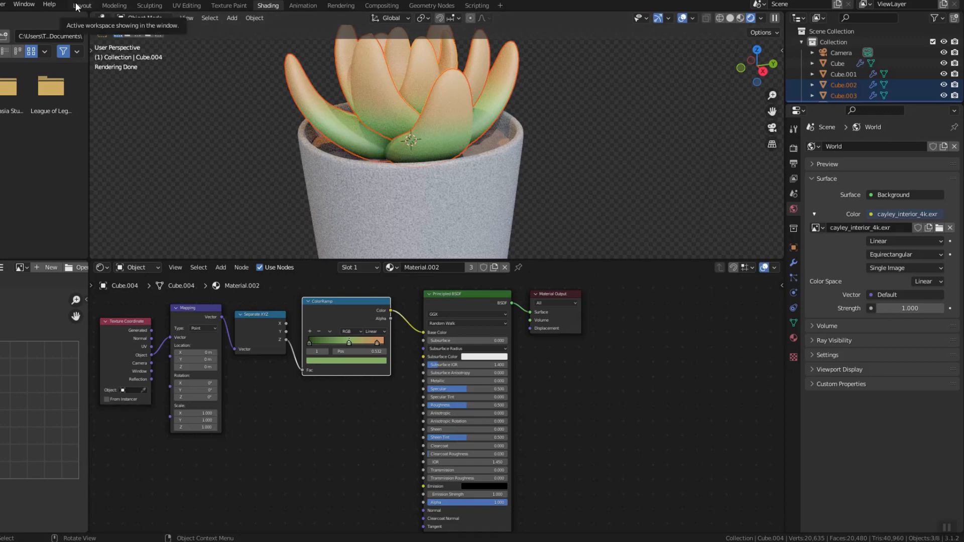
- Add a Sun light in Layout and preview the potted succulent in Rendered shading
click(82, 5)
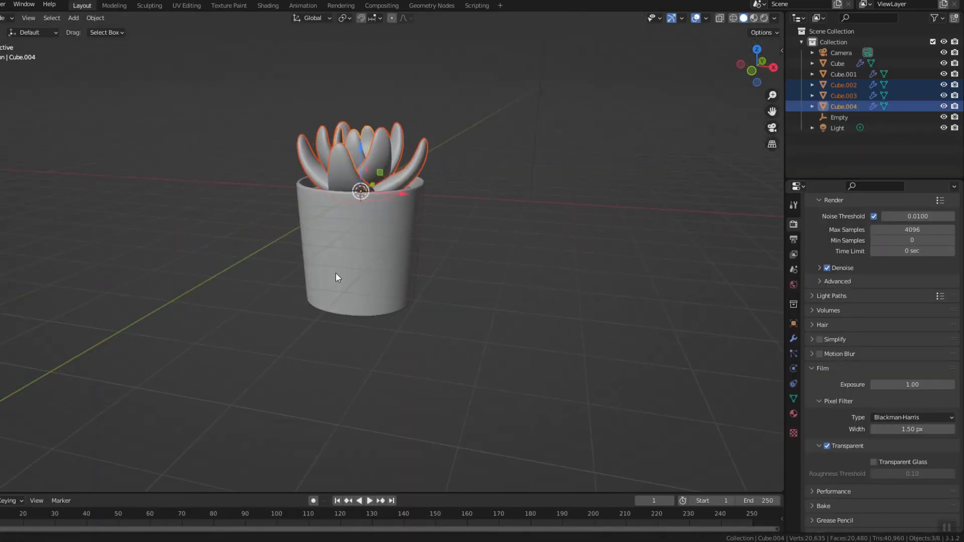
key(shift+a)
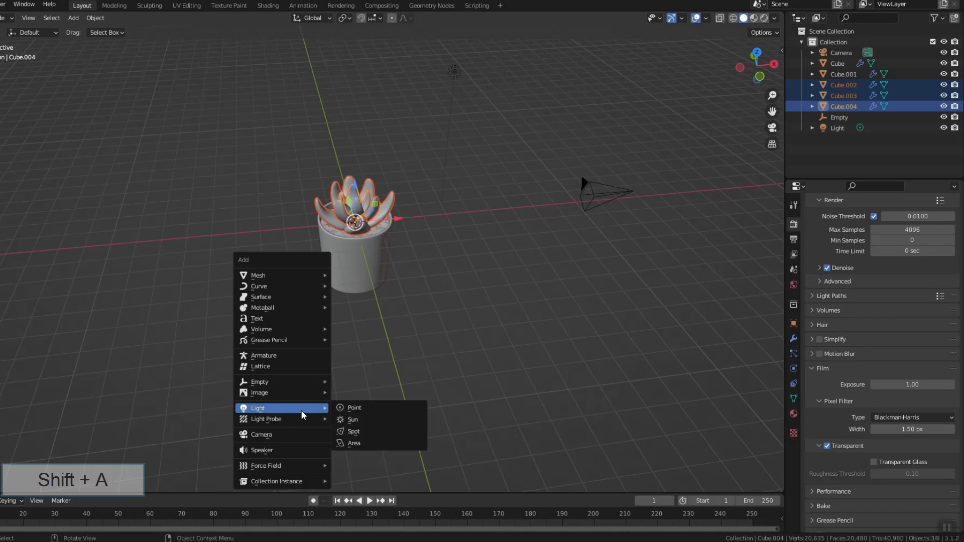
click(353, 419)
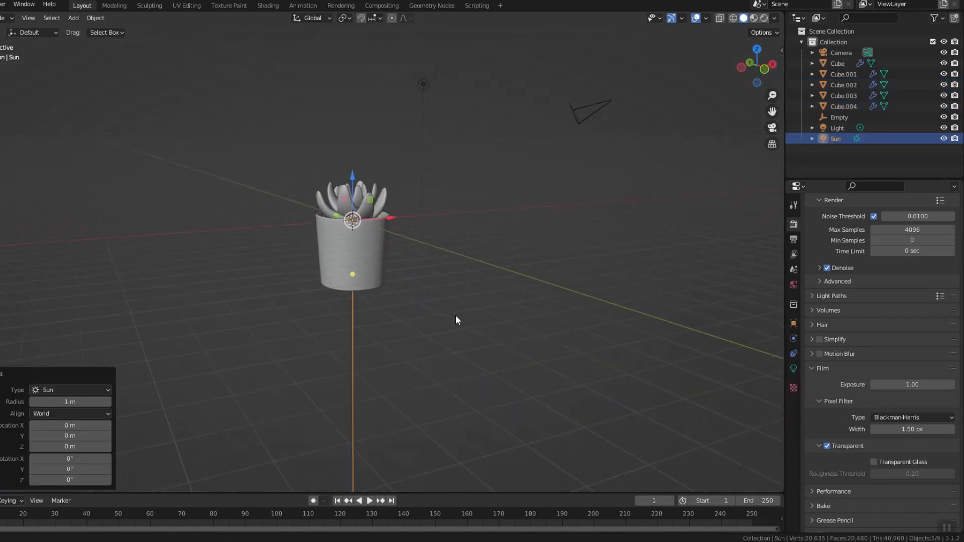
drag(457, 320, 413, 281)
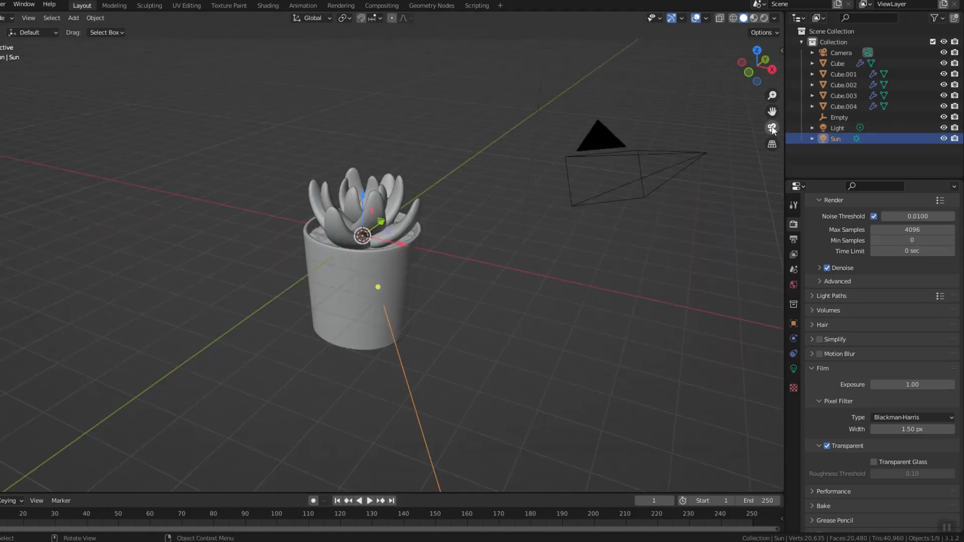
click(750, 18)
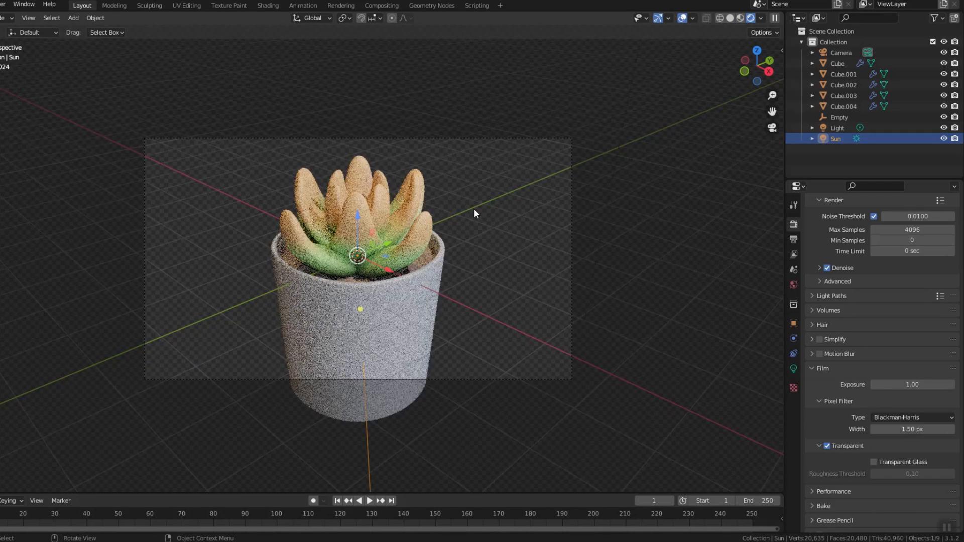
click(268, 6)
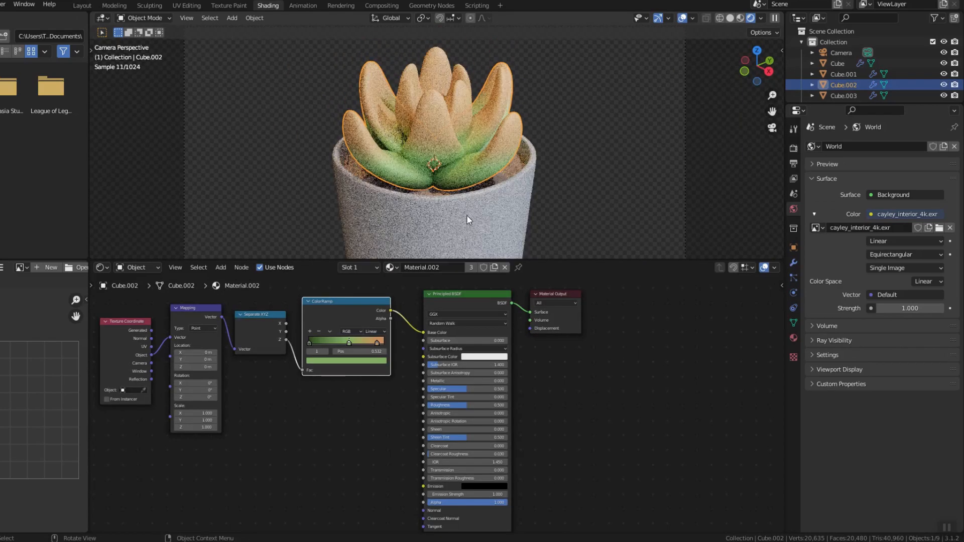
- Mix the leaf's Principled BSDF with a green Subsurface Scattering shader through a Mix Shader
drag(551, 294, 706, 300)
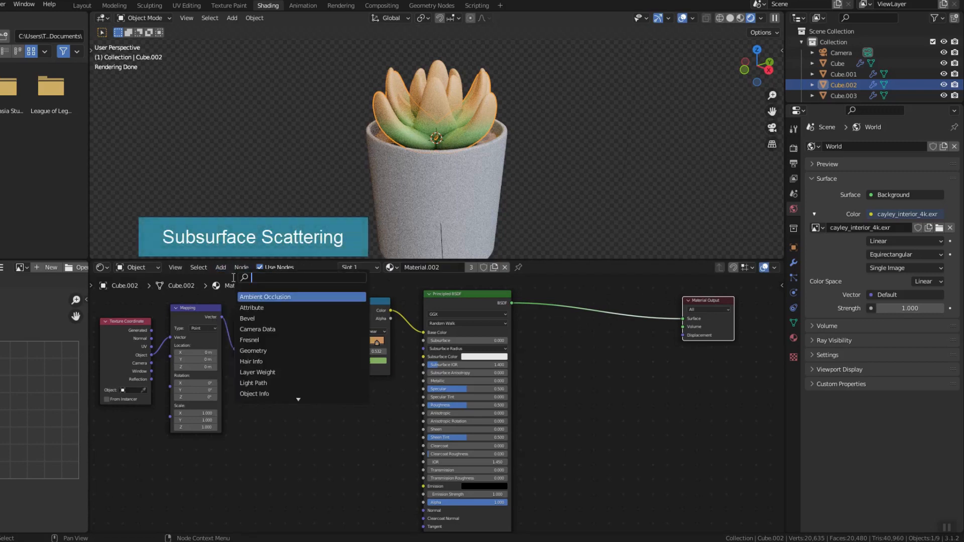
text(Sca)
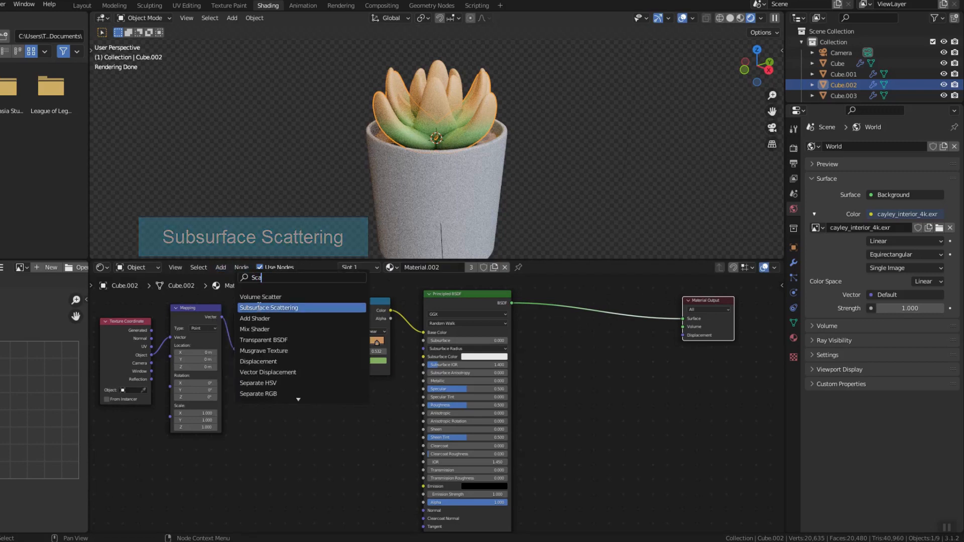
click(268, 307)
text(M)
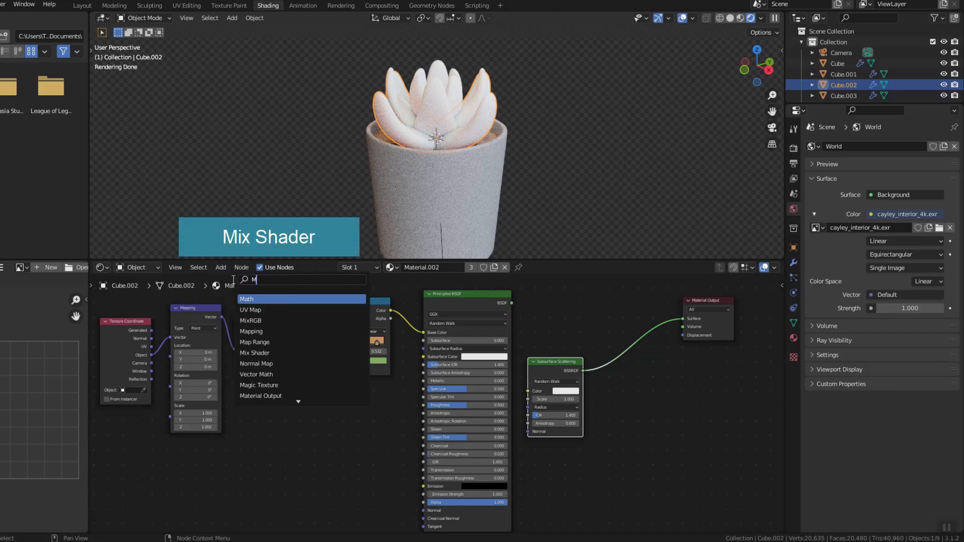
click(246, 298)
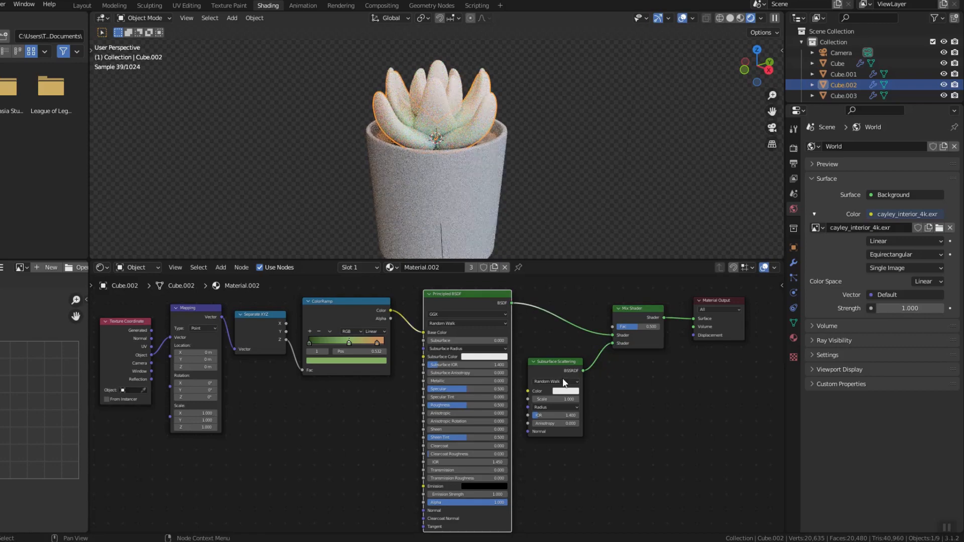
click(564, 391)
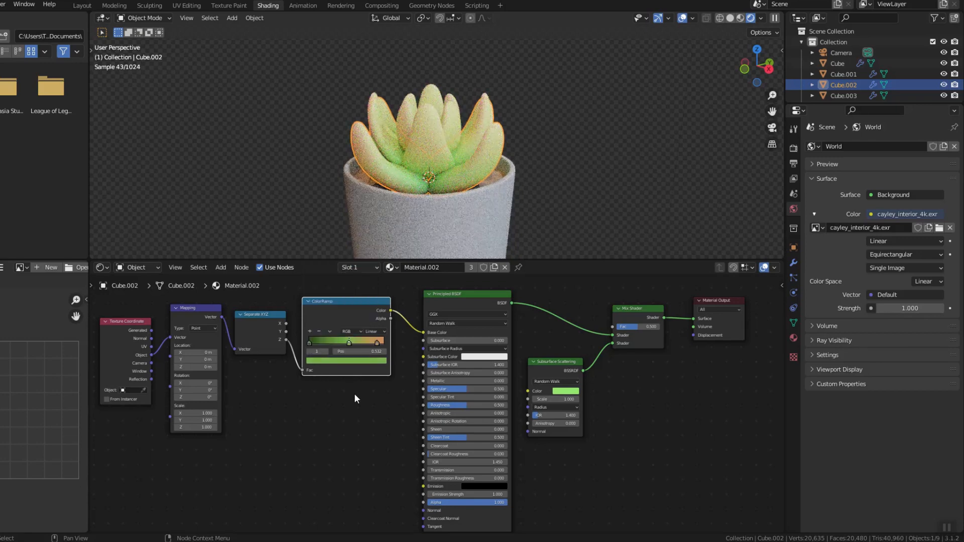
- Give Cube.003 a single-user copy of Material.003, shift a ColorRamp stop, then view Layout
click(843, 96)
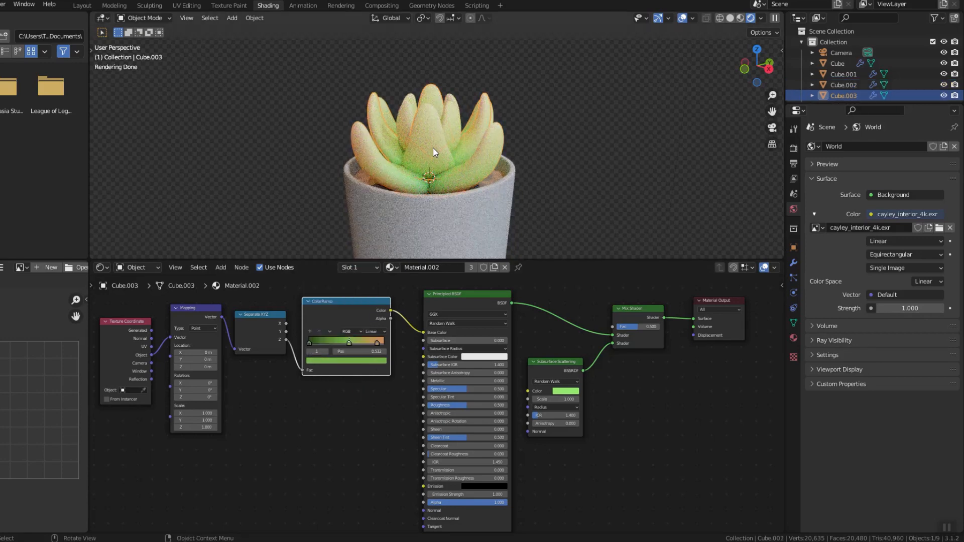
click(487, 267)
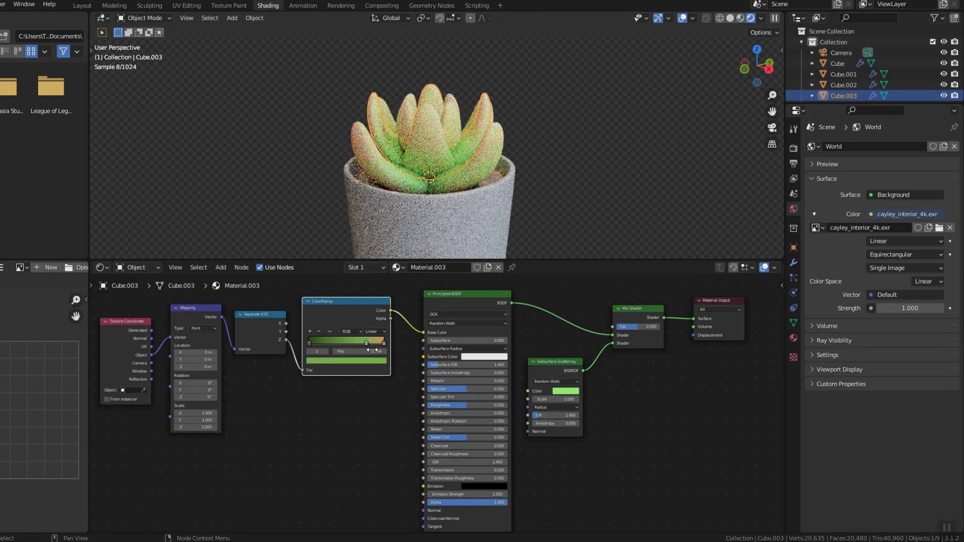
click(345, 361)
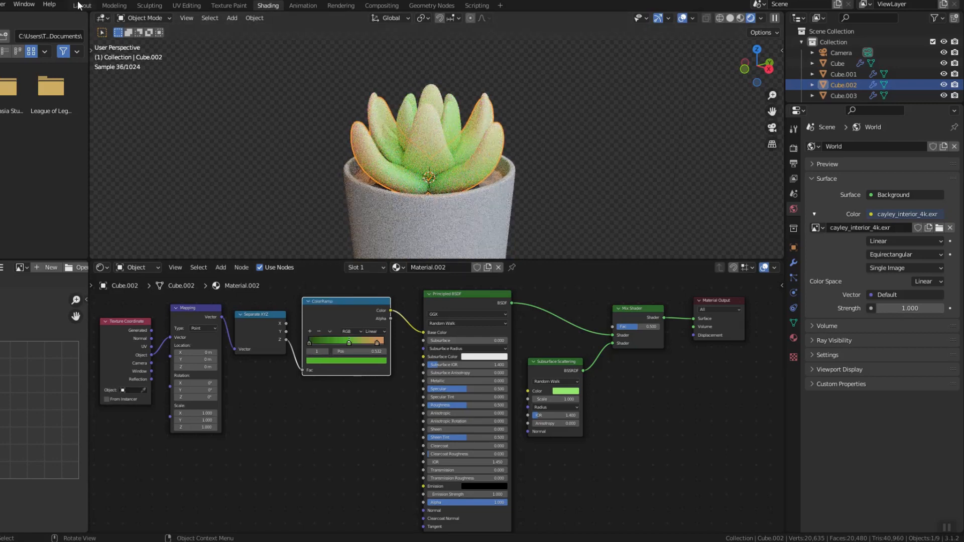
click(82, 5)
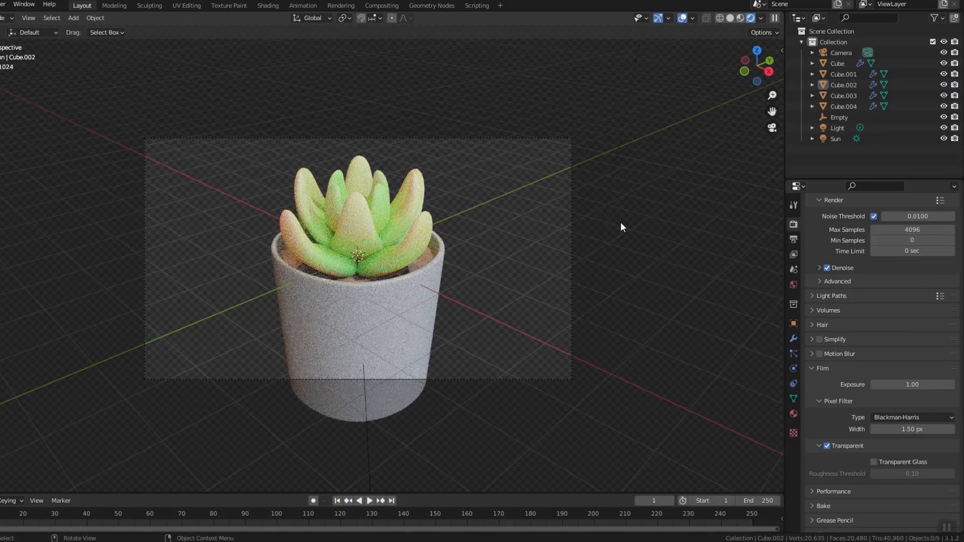